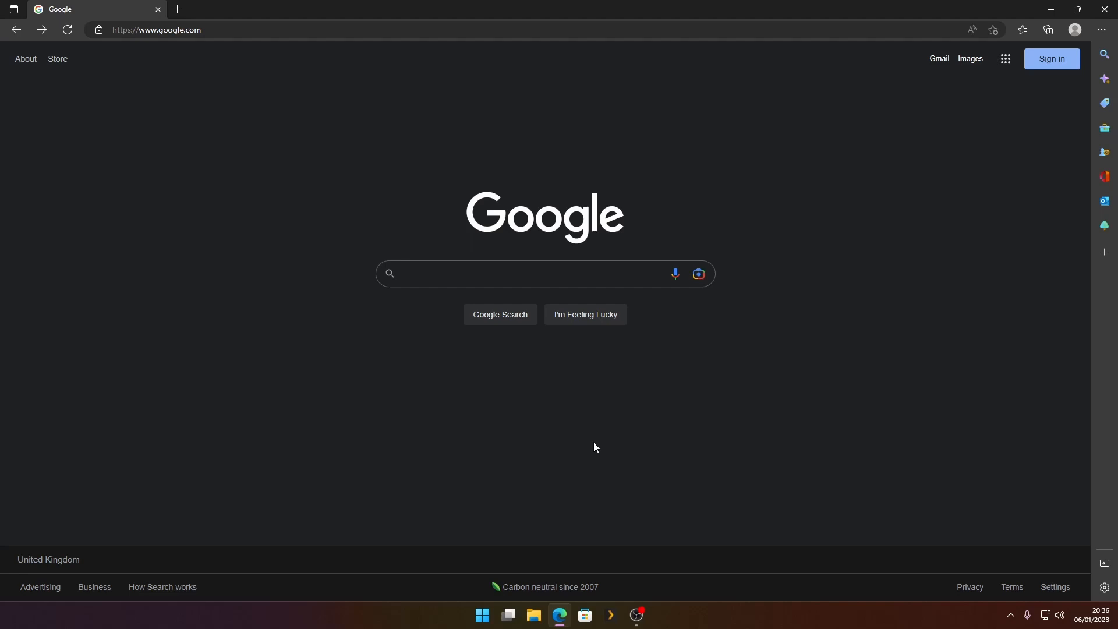
mouse_move(452, 451)
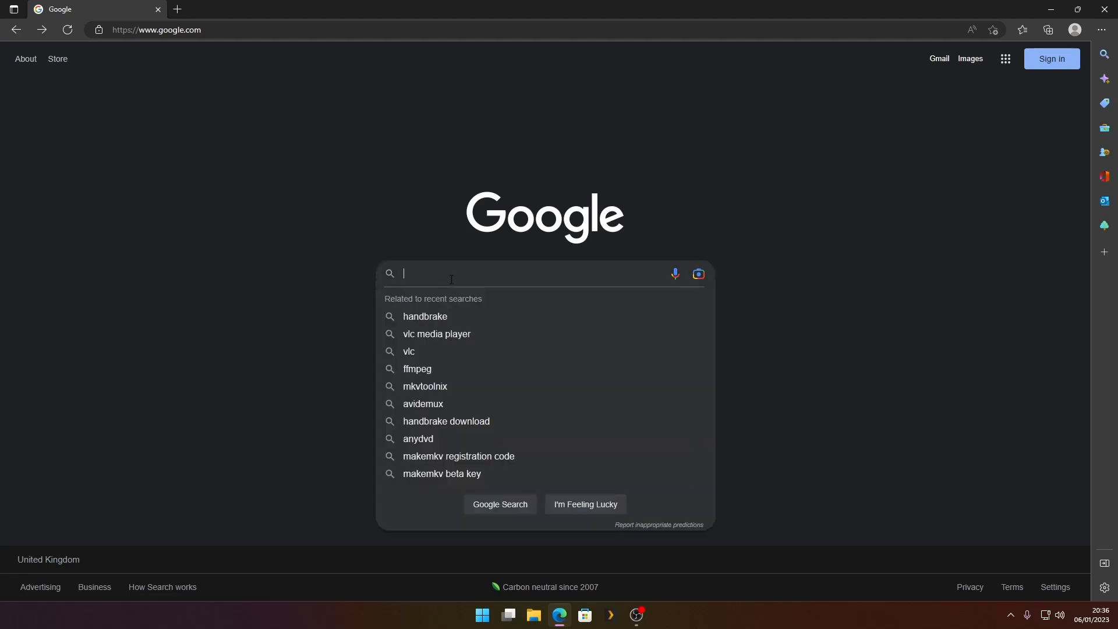
- Search Google for 'makemkv' and open the official makemkv.com result
type("makemkv")
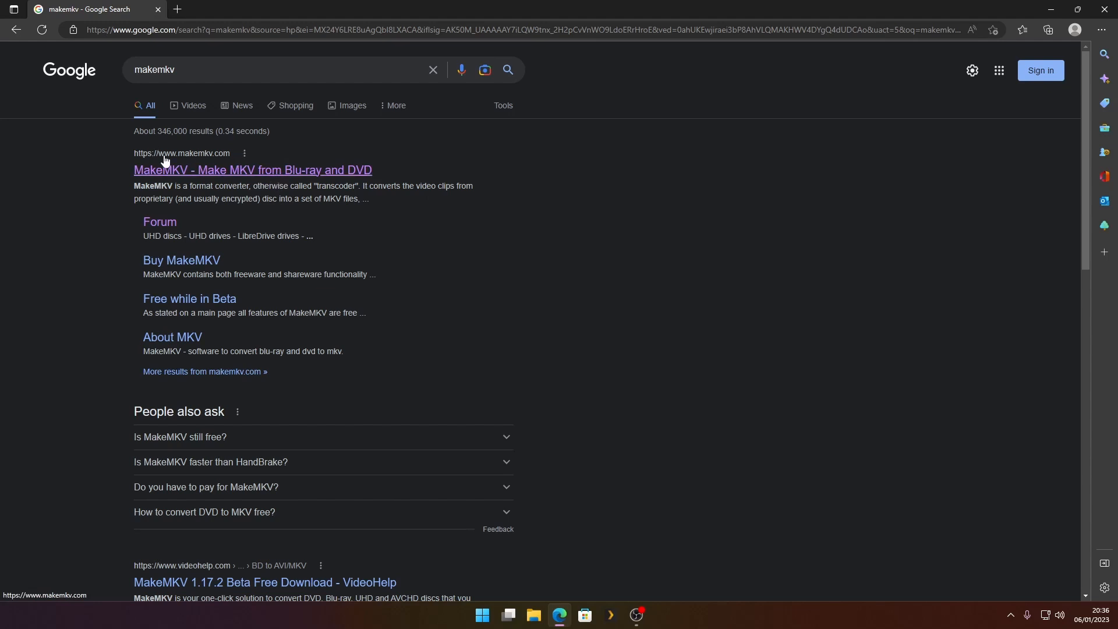
mouse_move(202, 165)
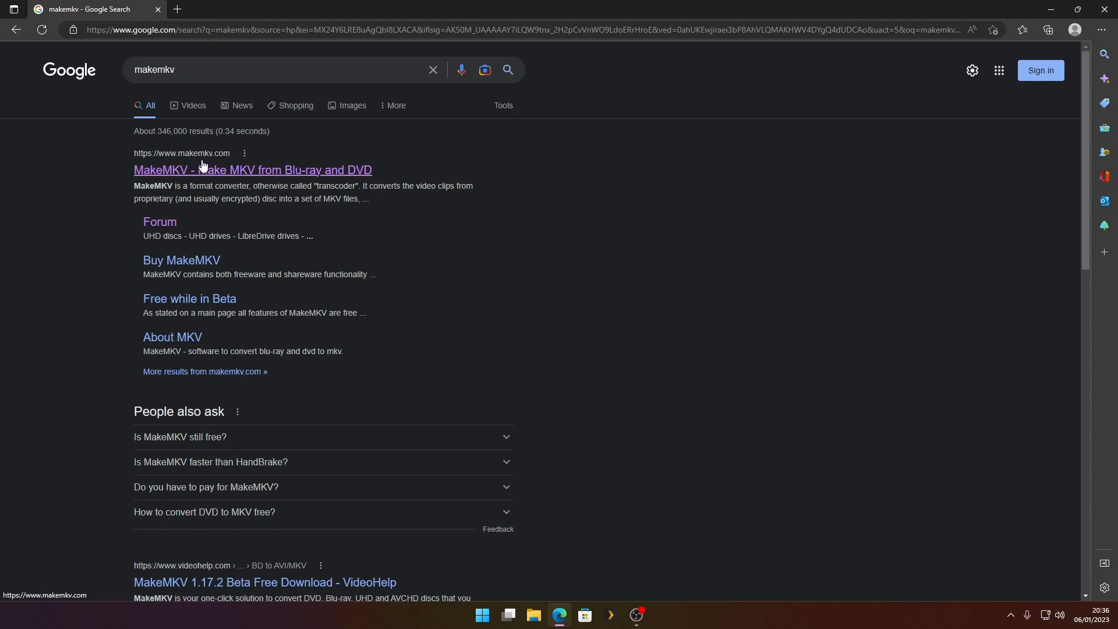
left_click(252, 170)
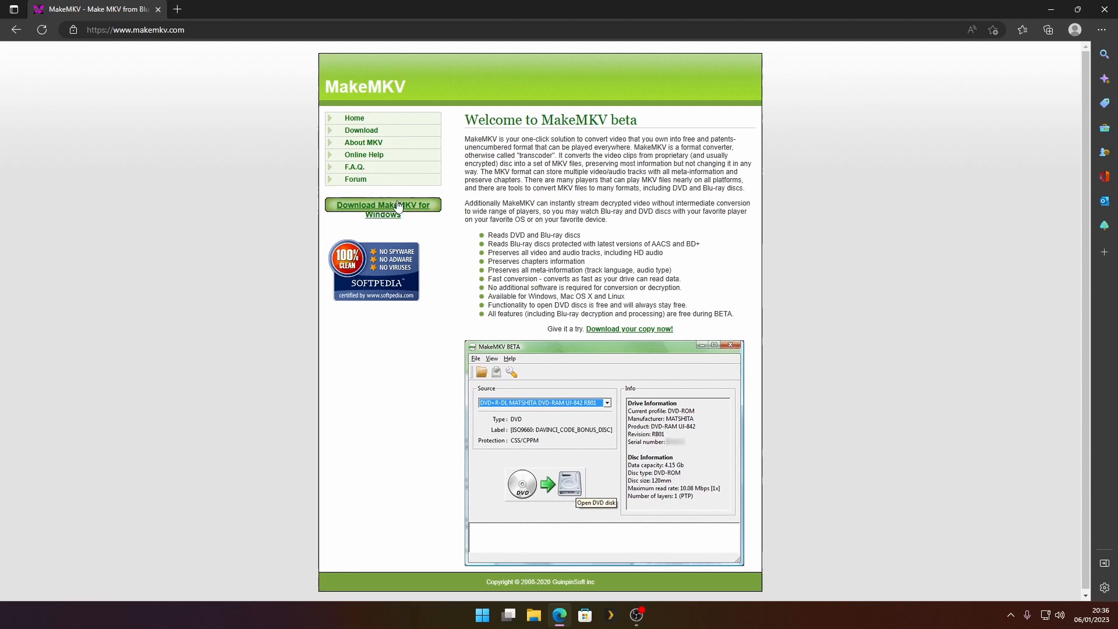
- Download Setup_MakeMKV_v1.17.2.exe for Windows and run it from the Downloads flyout
left_click(383, 210)
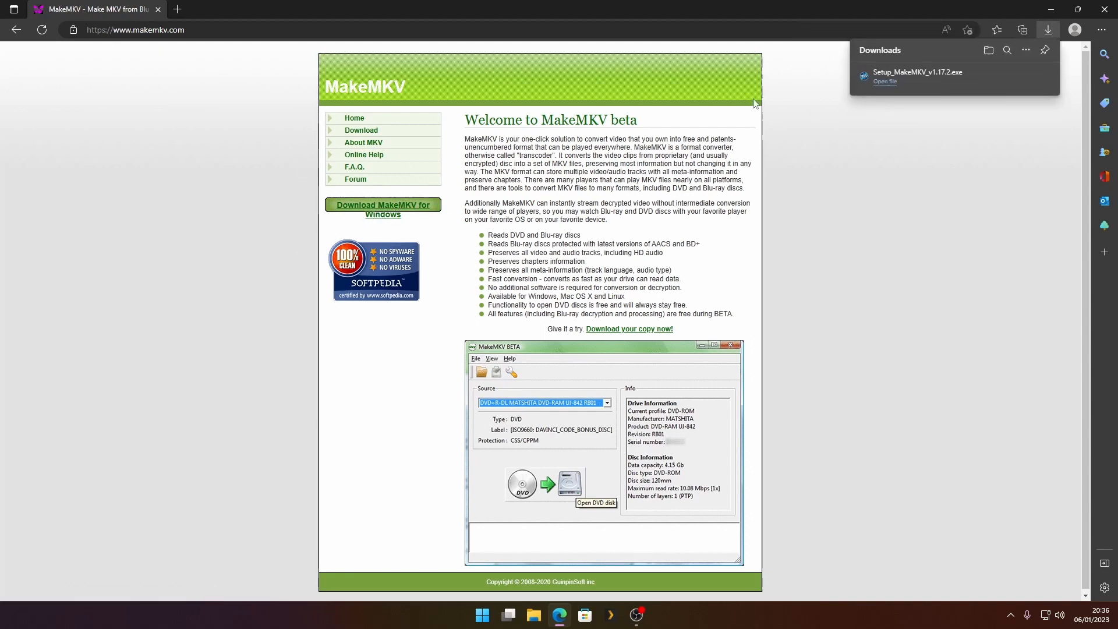
mouse_move(850, 106)
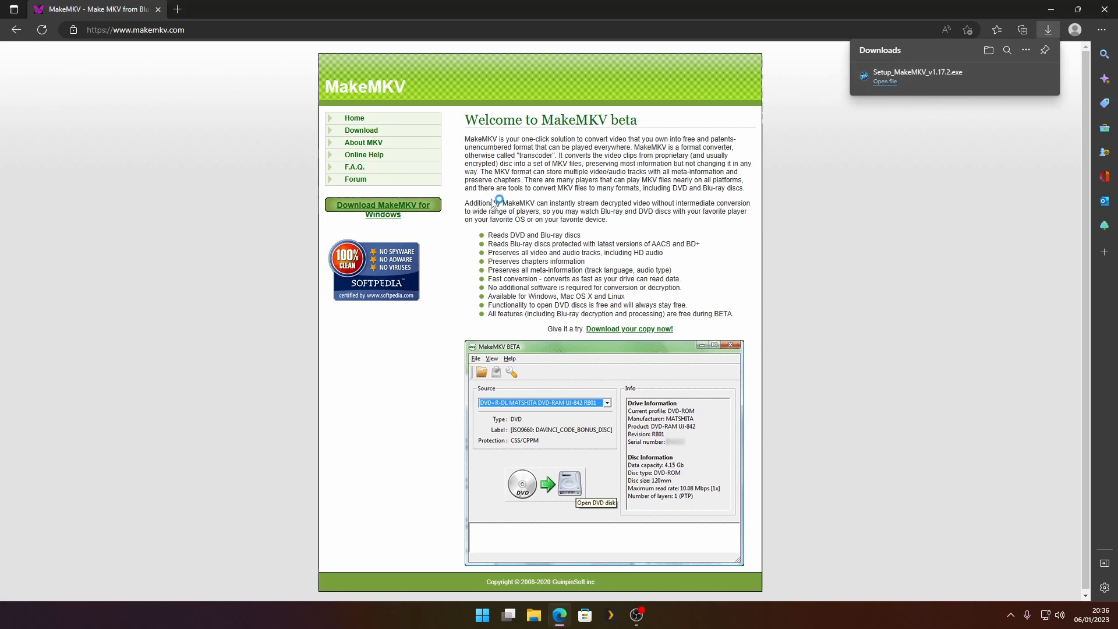
left_click(885, 81)
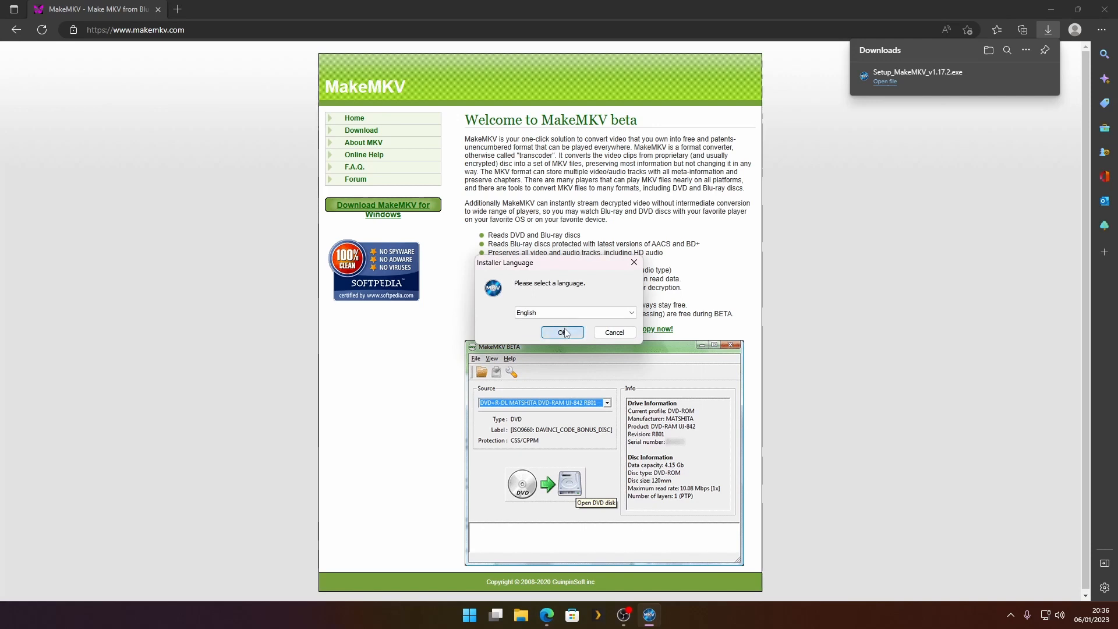
- Install MakeMKV v1.17.2 in English to the default folder, accepting the licence, and launch it on finish
left_click(563, 332)
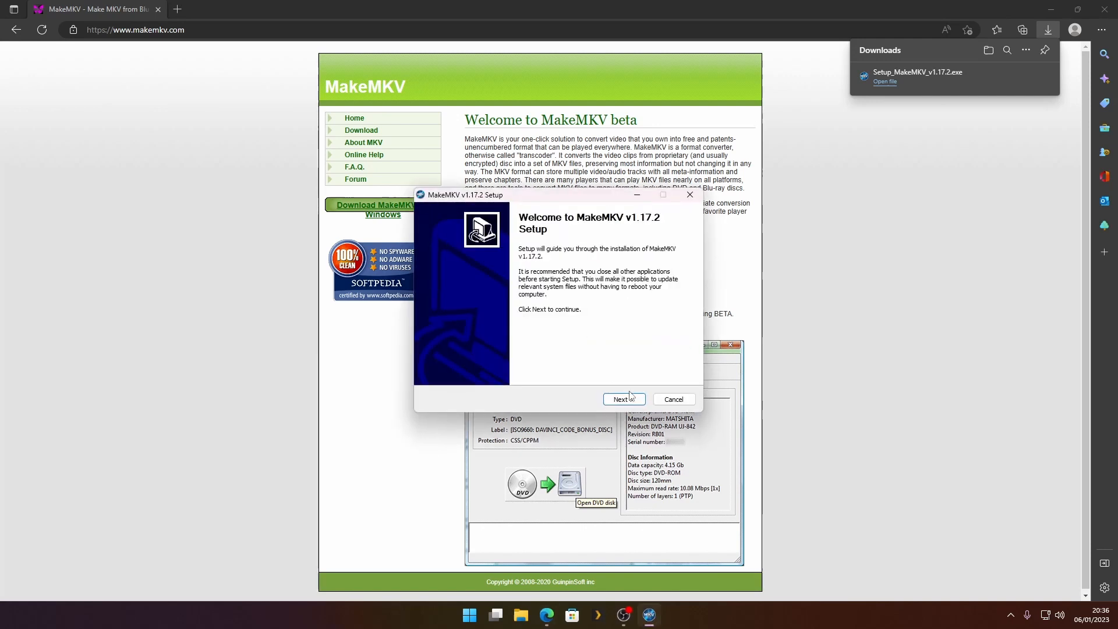
left_click(623, 398)
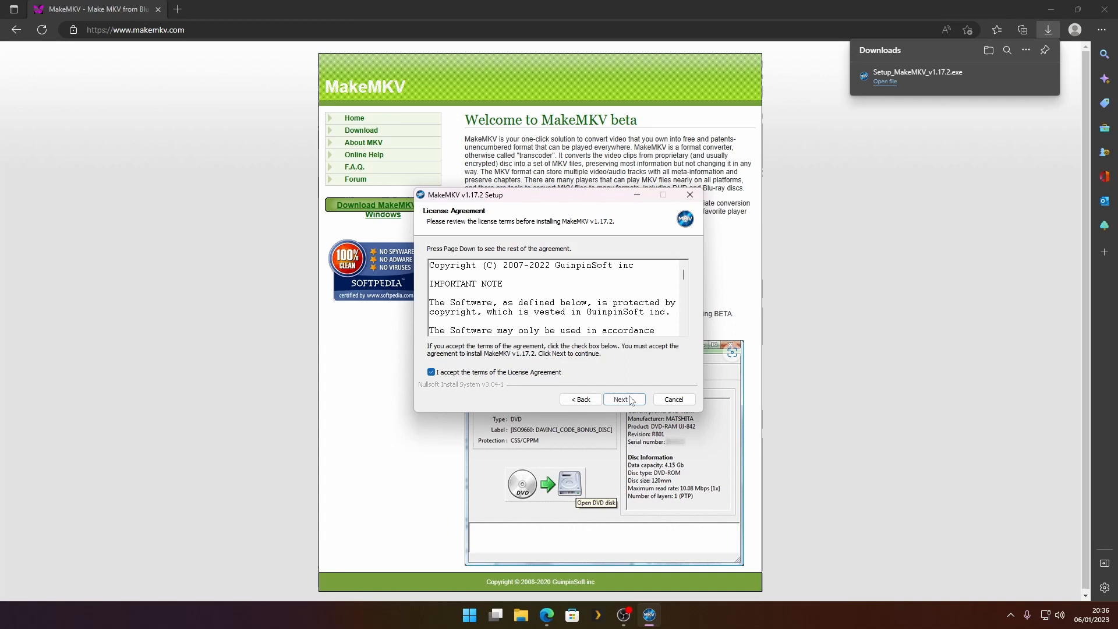
left_click(623, 398)
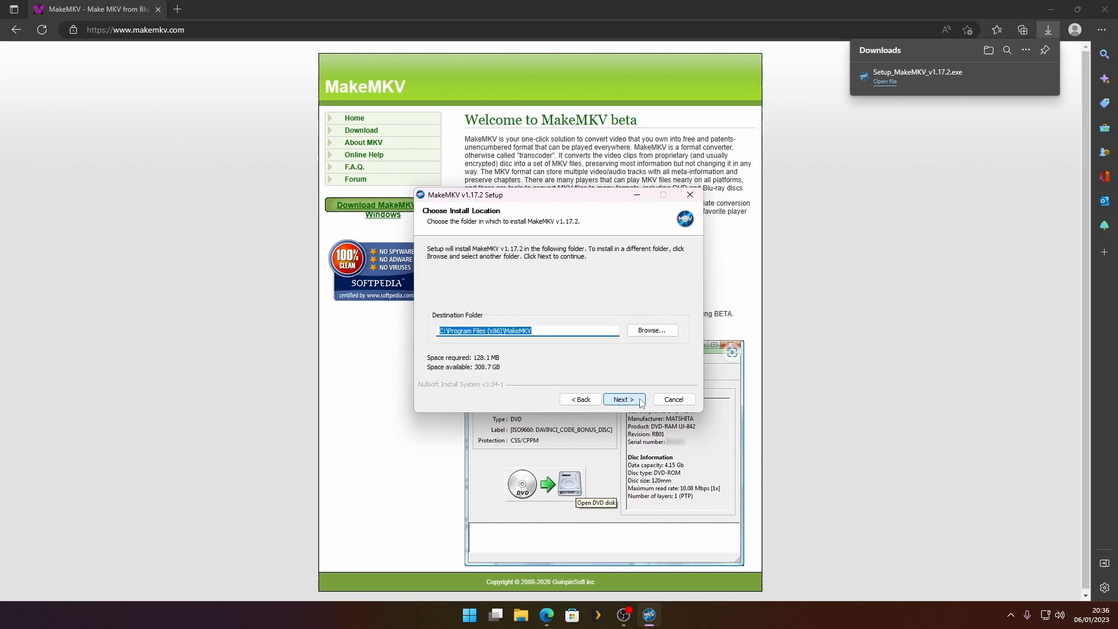
left_click(624, 398)
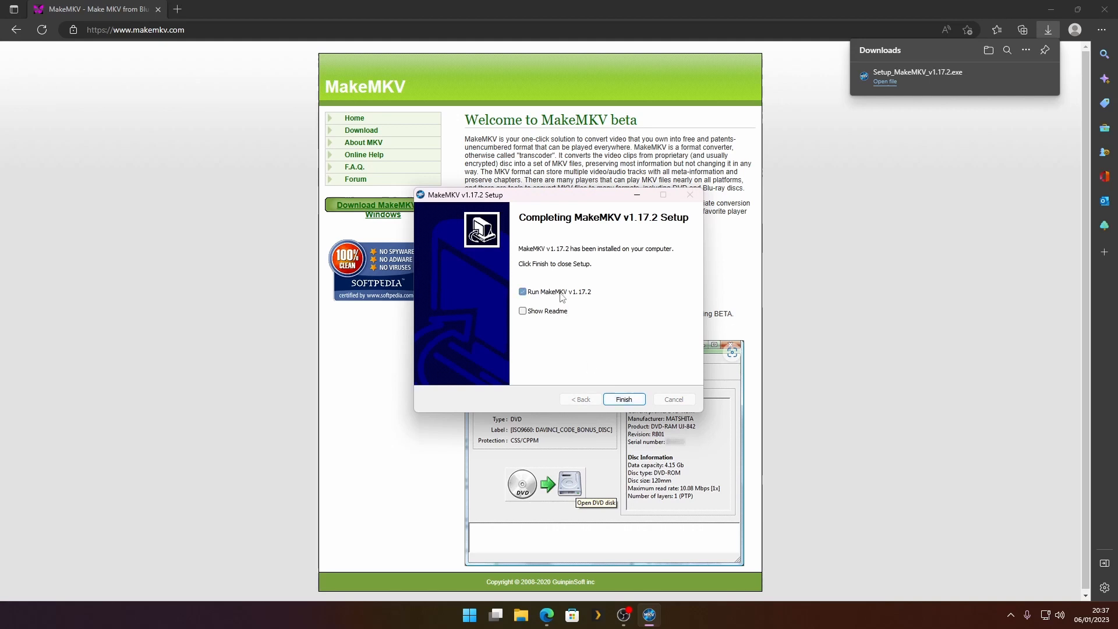
left_click(624, 399)
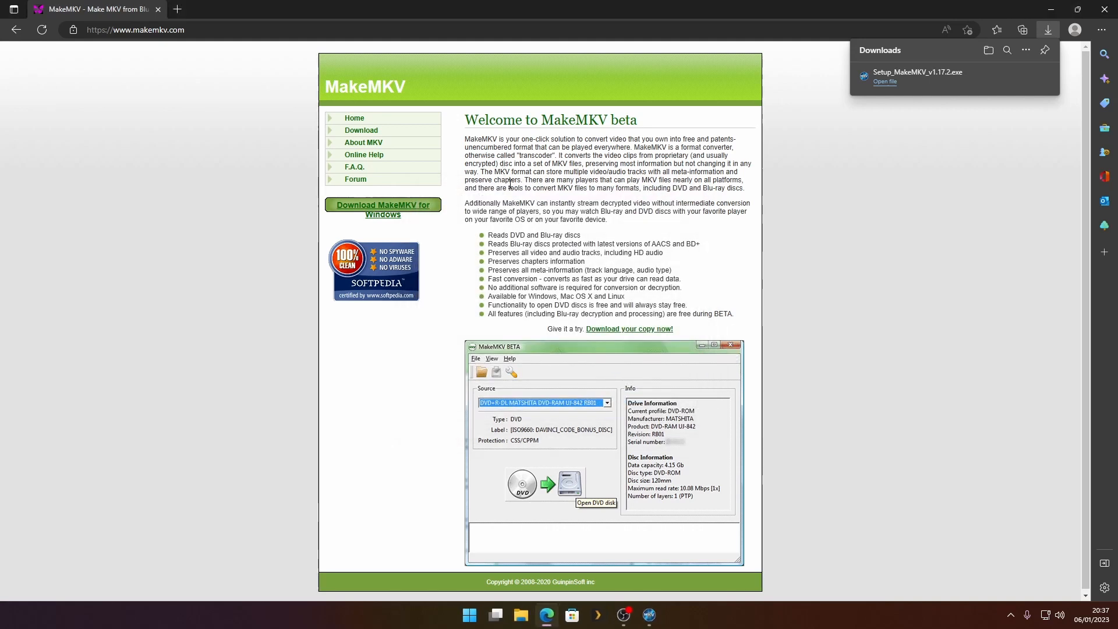
- Bring up Help > Register in MakeMKV and cancel the registration code dialog without a key
left_click(647, 615)
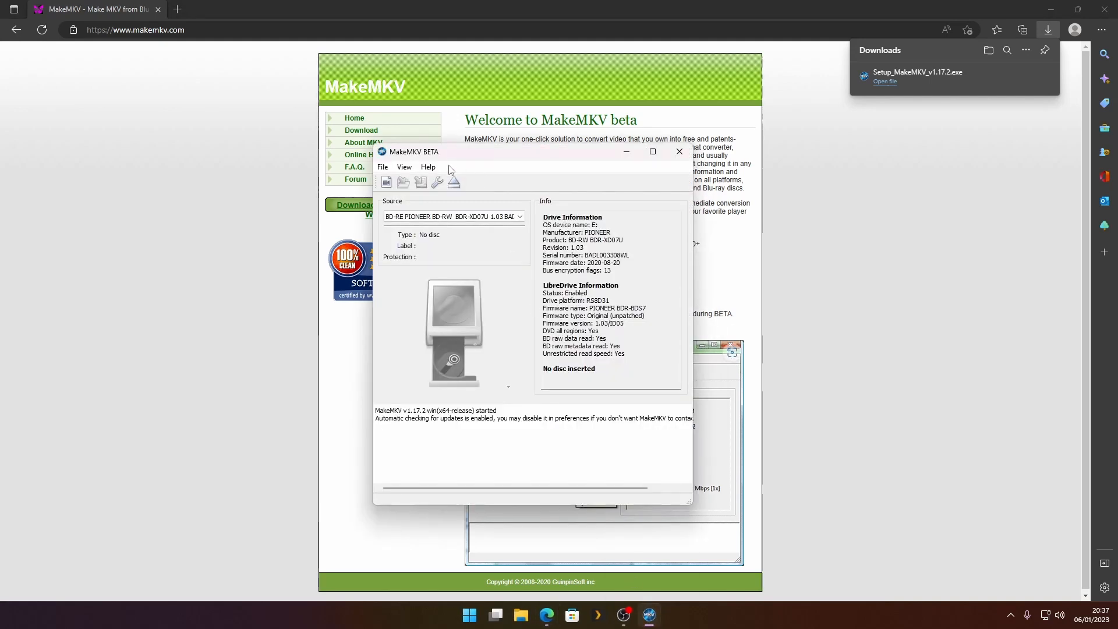
left_click(429, 168)
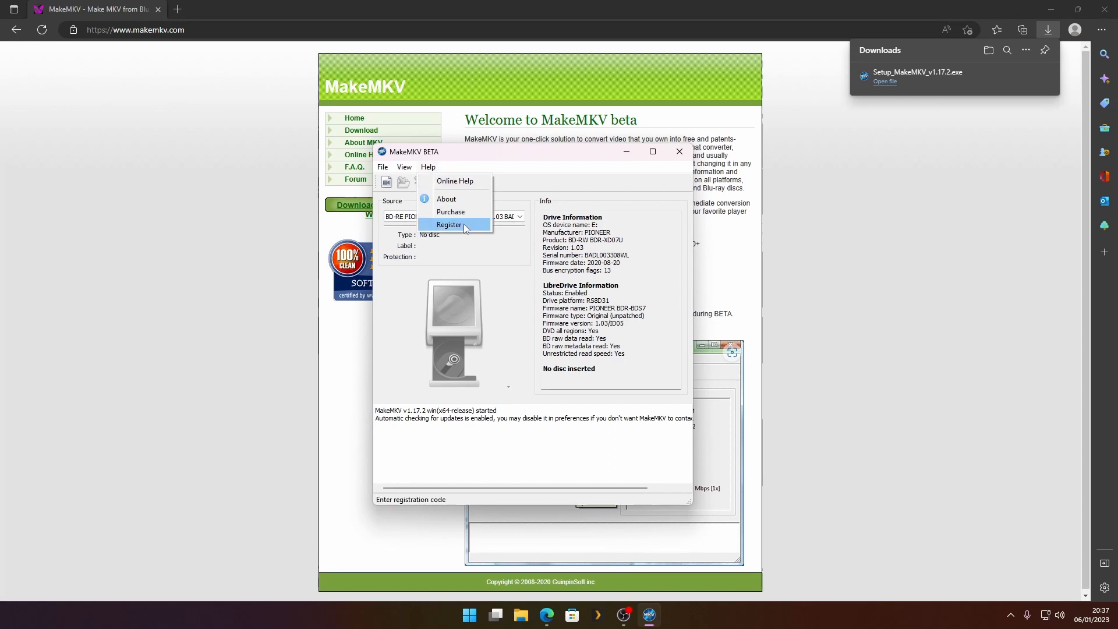
left_click(450, 225)
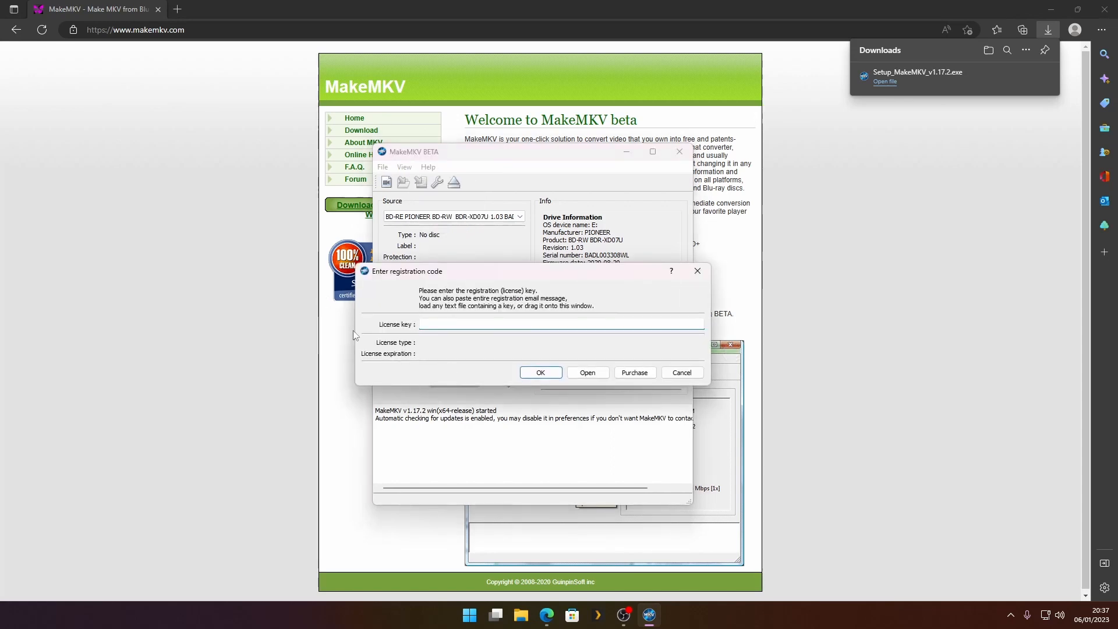
left_click(683, 372)
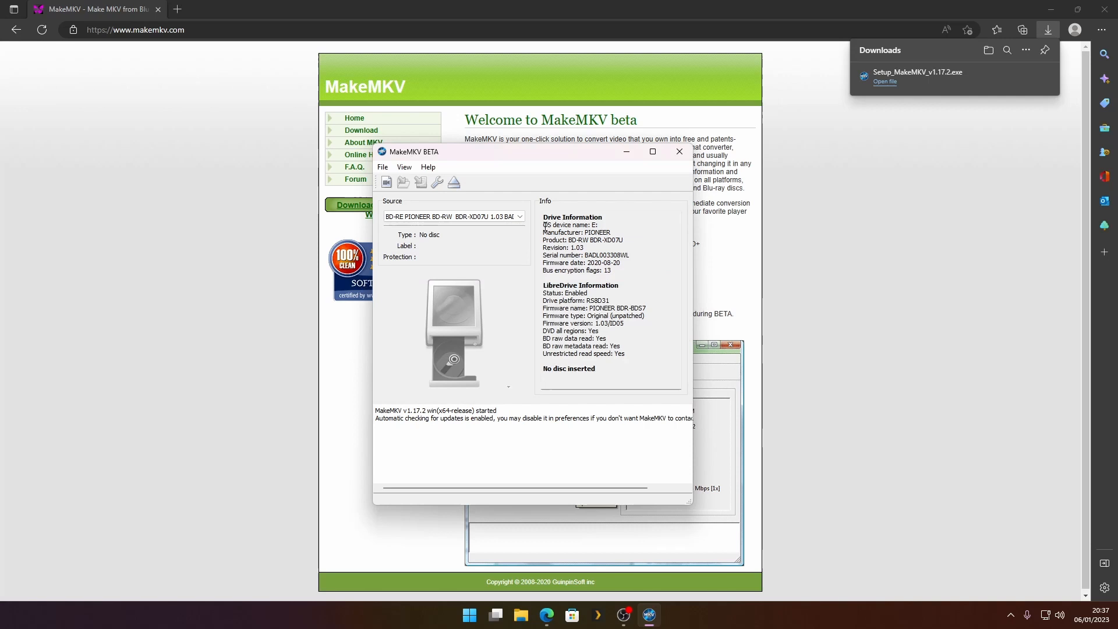
mouse_move(357, 190)
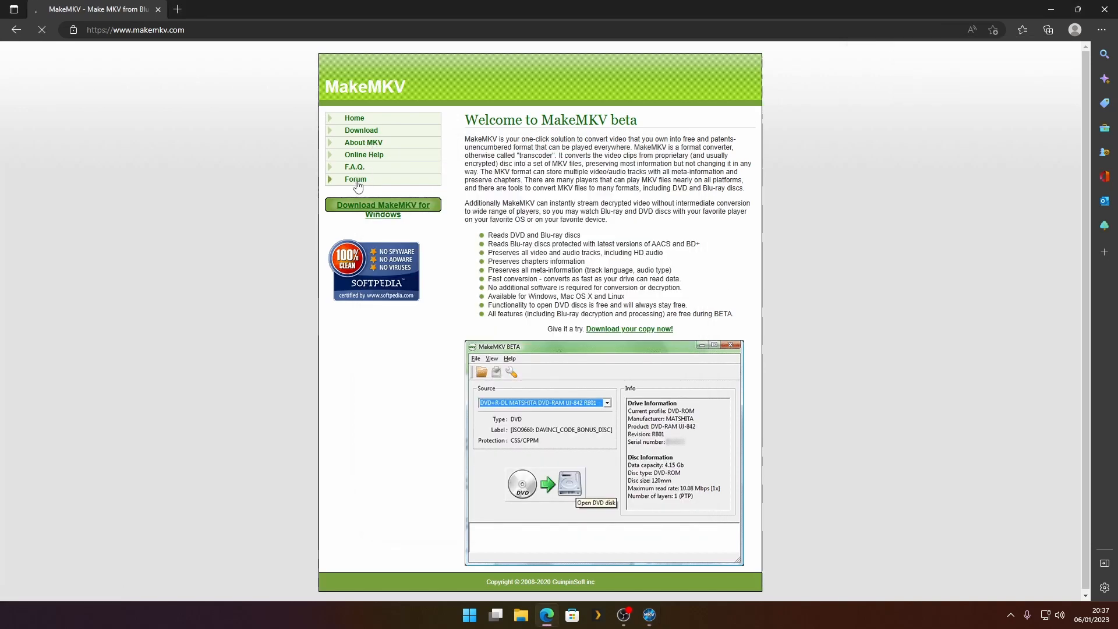
- From the forum's News and Announcements board, open the 'MakeMKV is free while in beta' topic
left_click(355, 180)
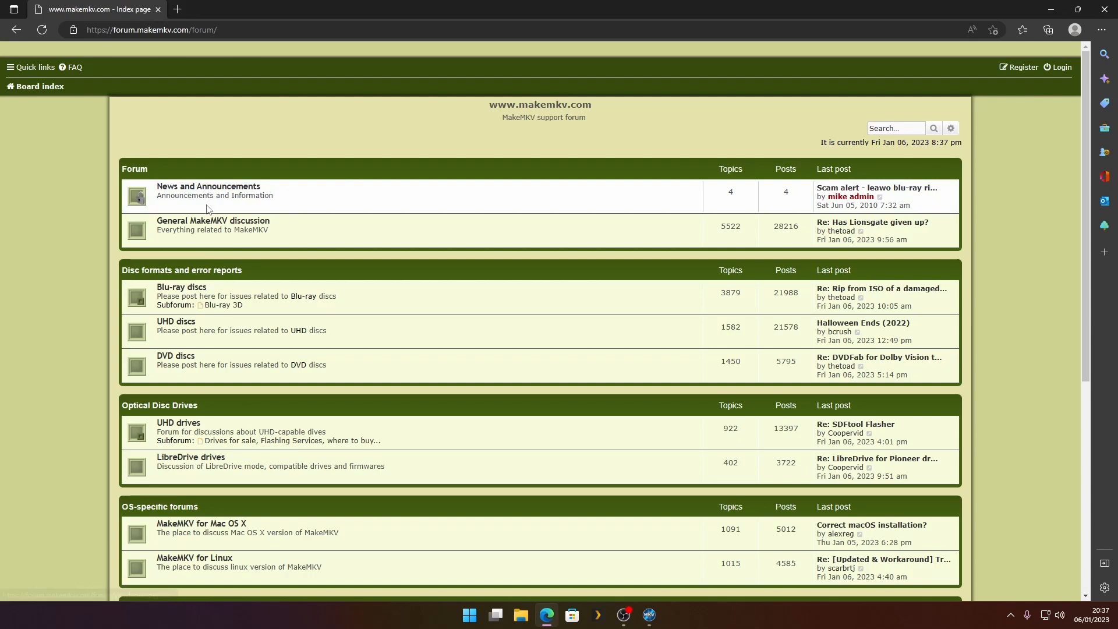
left_click(208, 186)
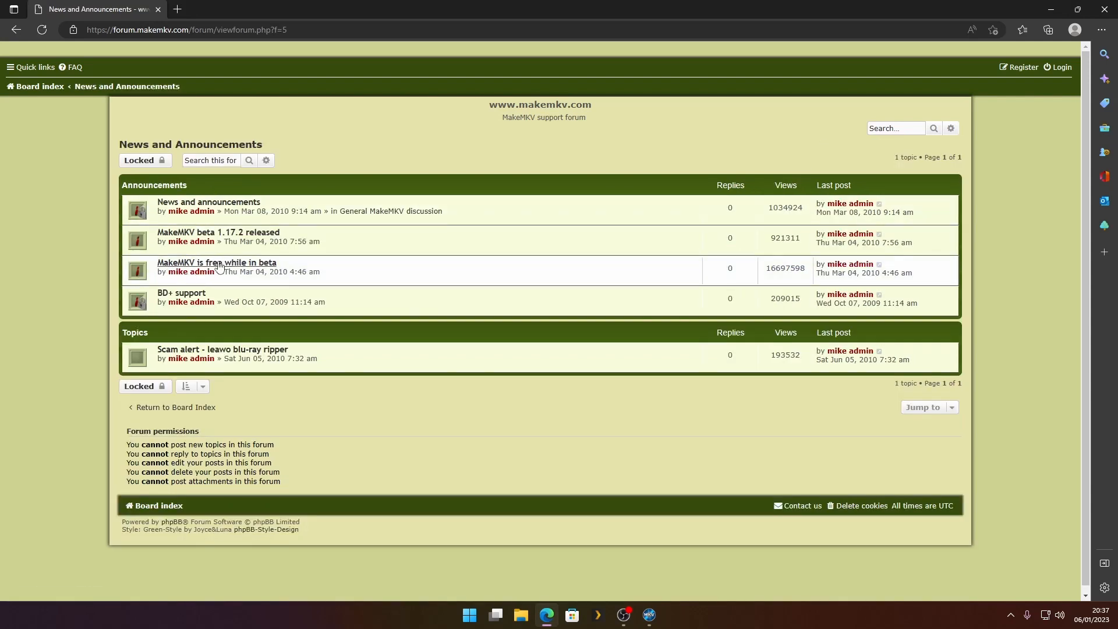
left_click(217, 264)
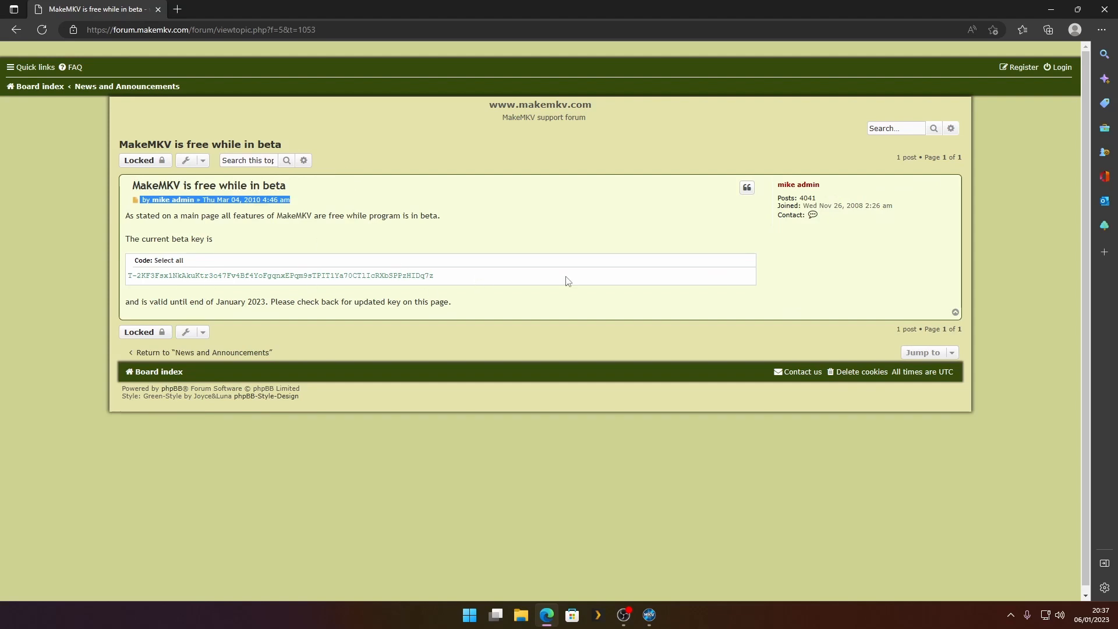
mouse_move(261, 286)
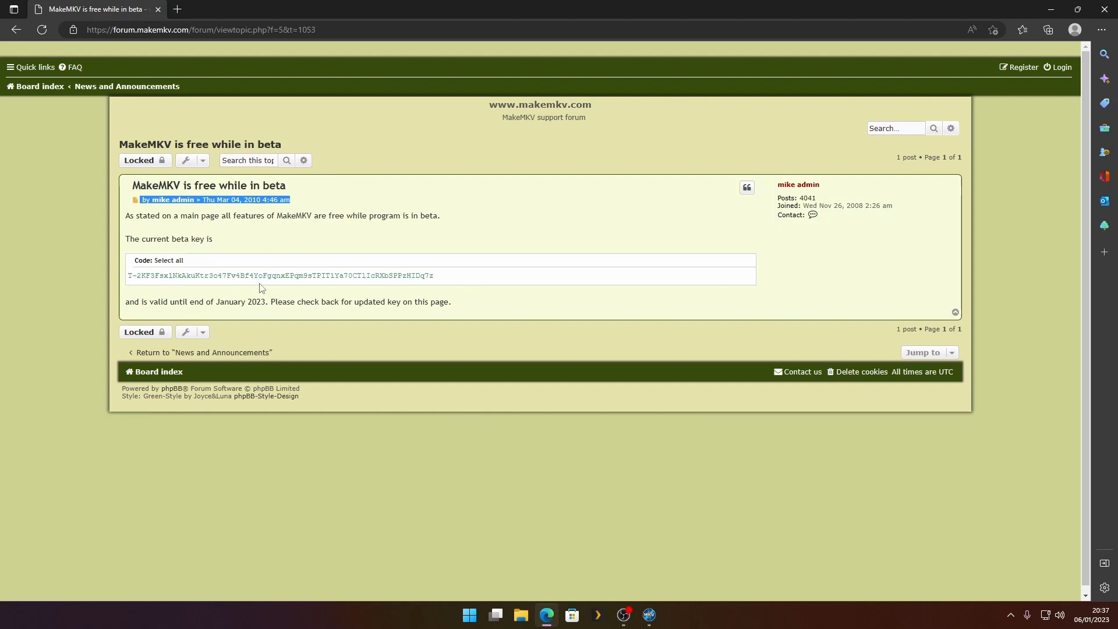
mouse_move(168, 26)
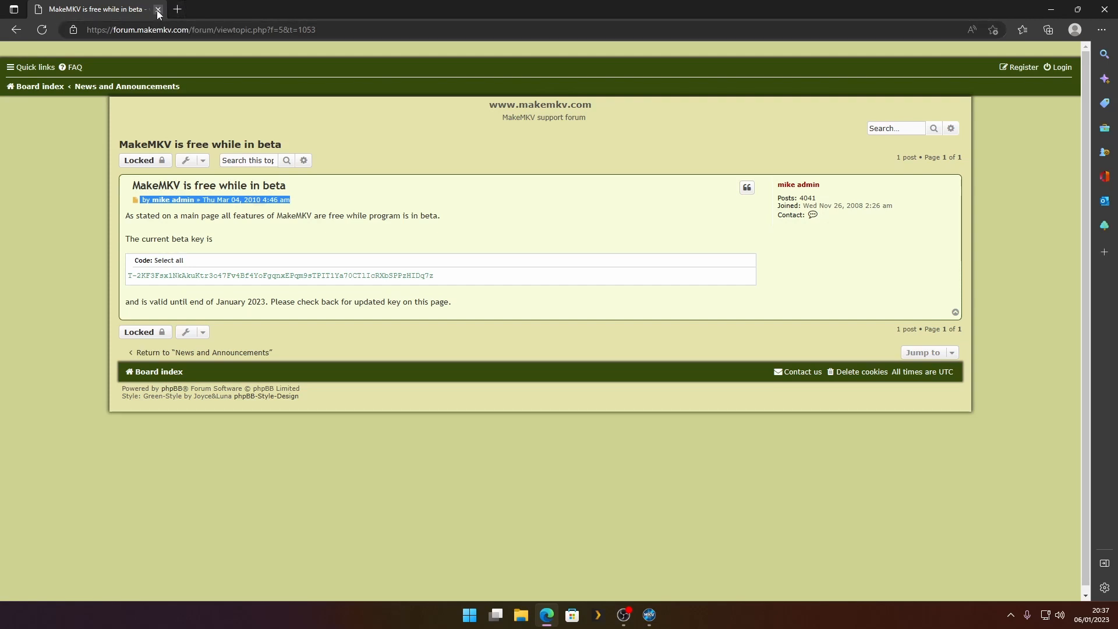
- In a new tab search 'makemkv key update github' and open the Automatic Beta key Update Tool result
left_click(650, 615)
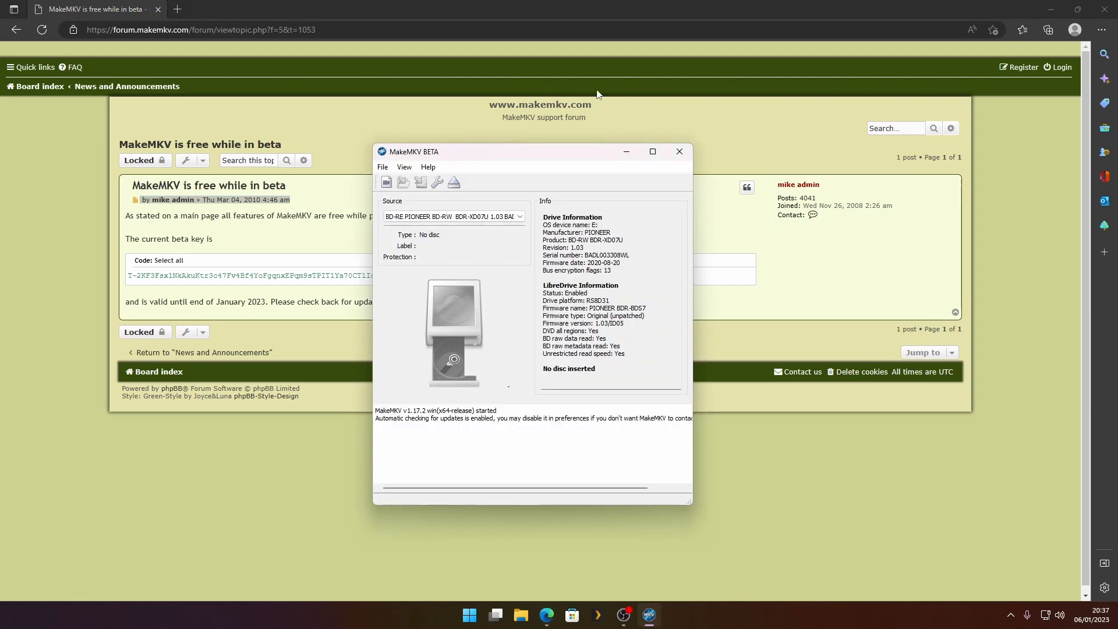
left_click(680, 152)
type("goog")
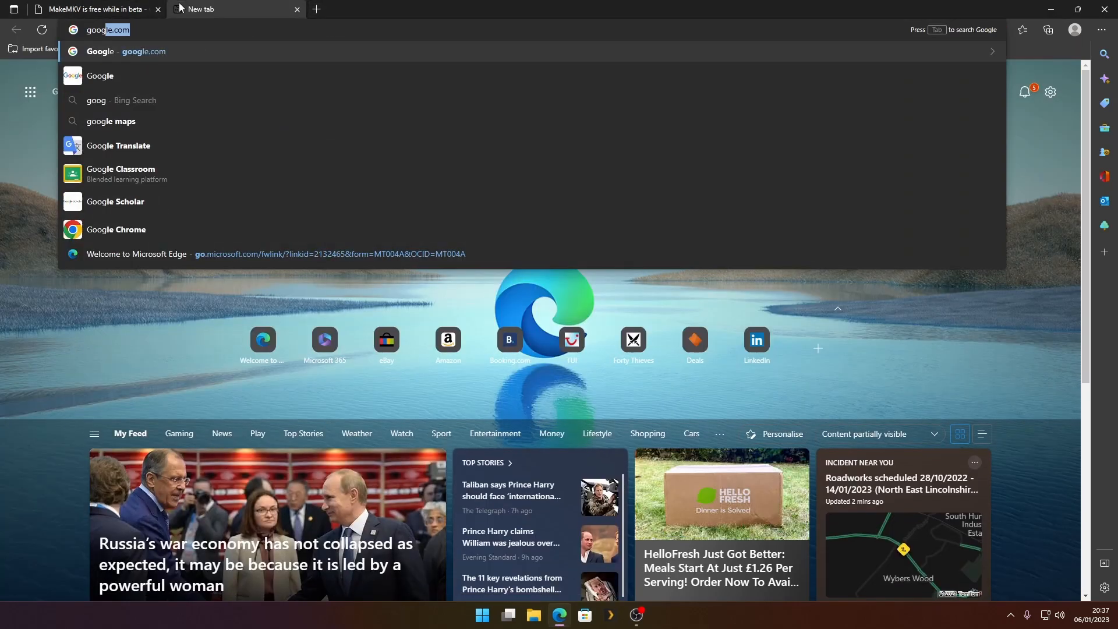
key("Enter")
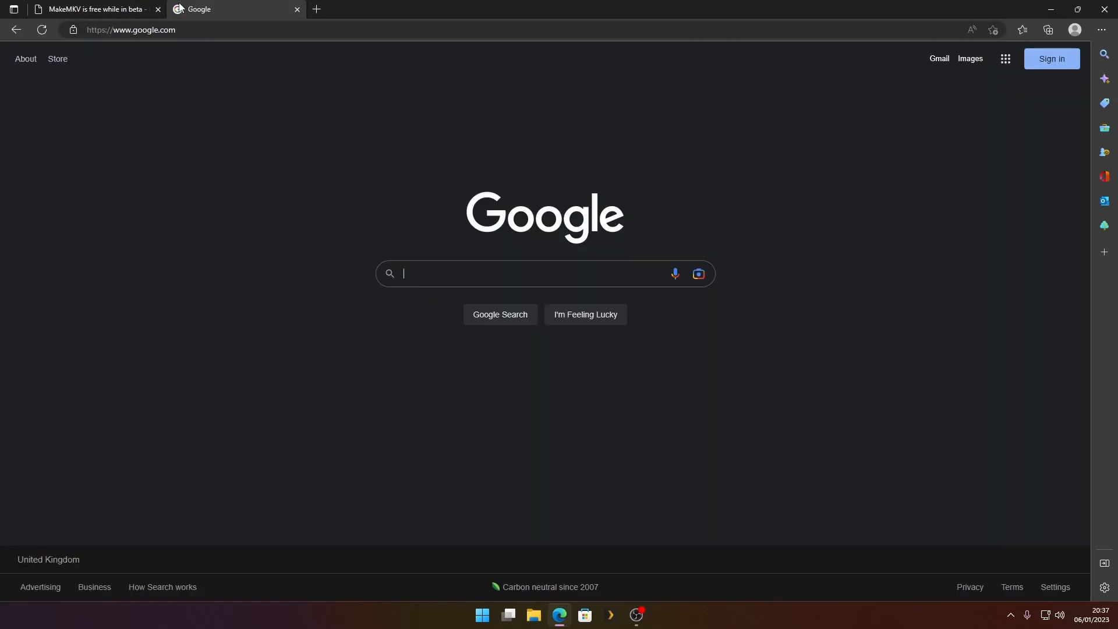
type("makemkv key update github")
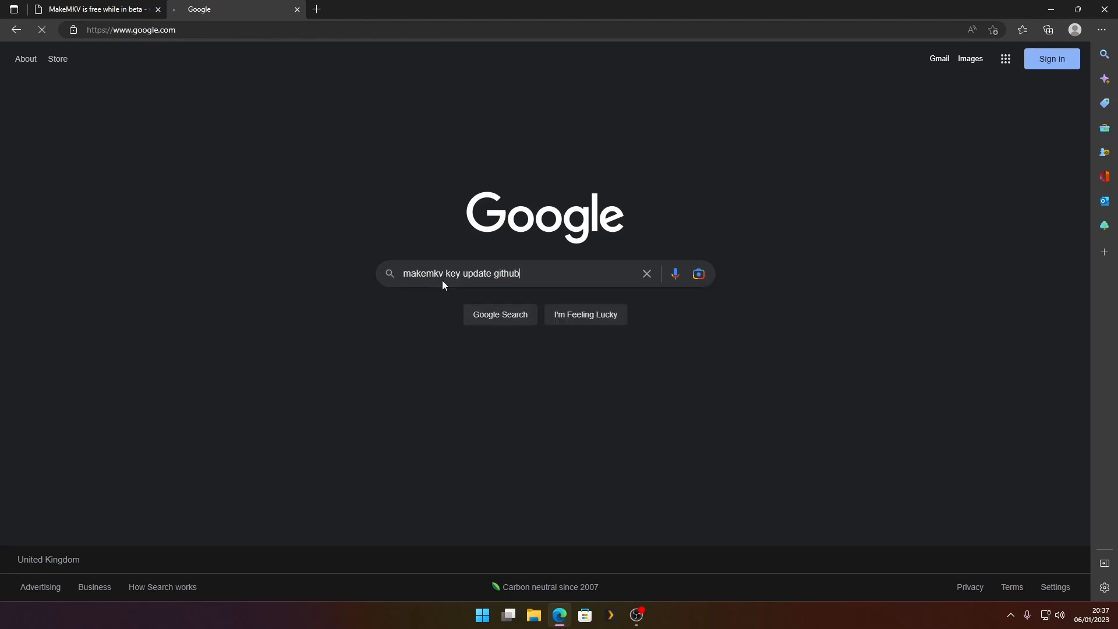
key("Enter")
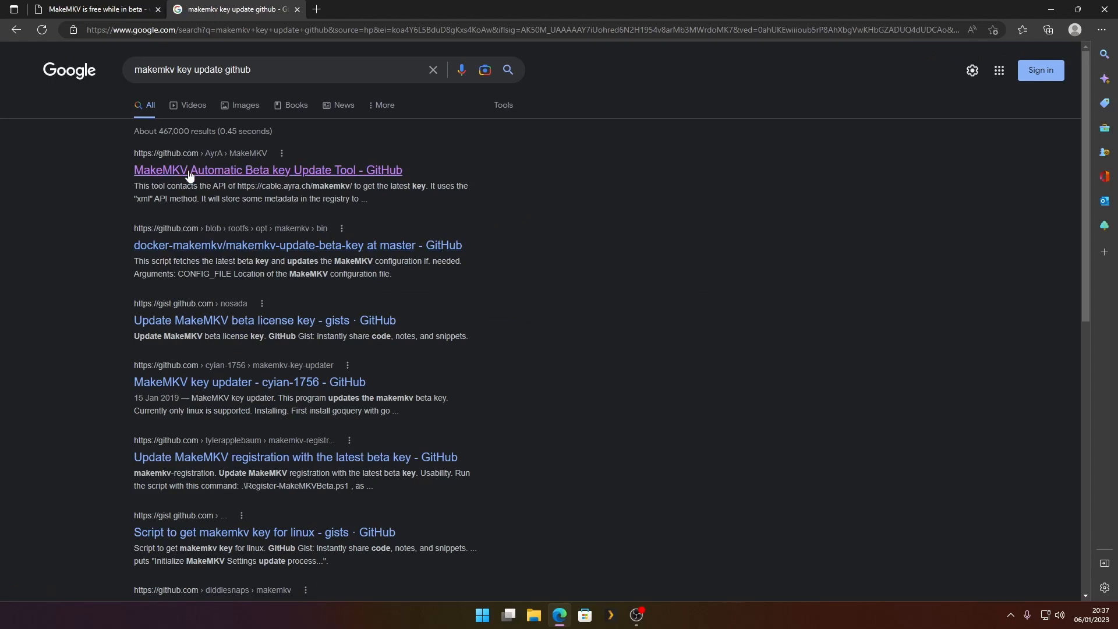
mouse_move(221, 164)
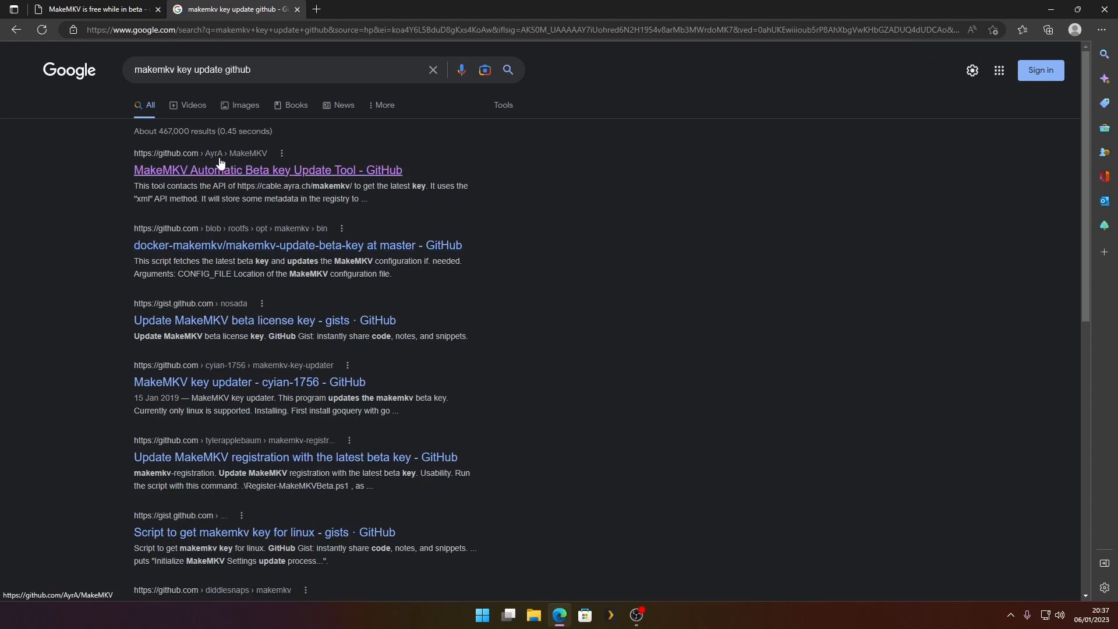
left_click(267, 170)
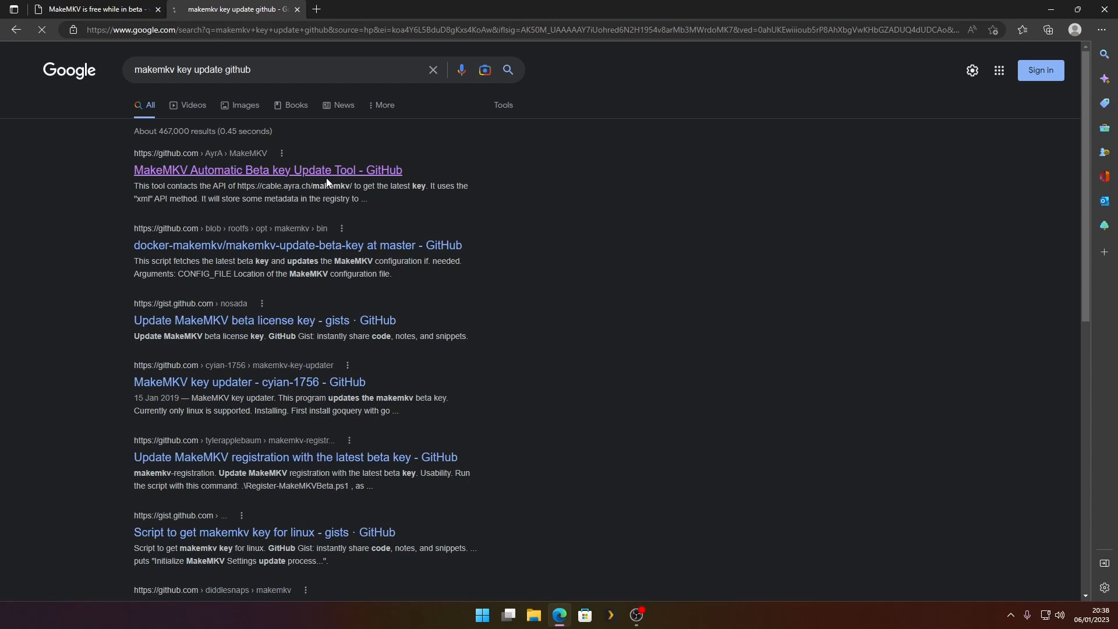
- Download MakeMKVUpdater.exe from the Update TLS release assets and run it
left_click(266, 170)
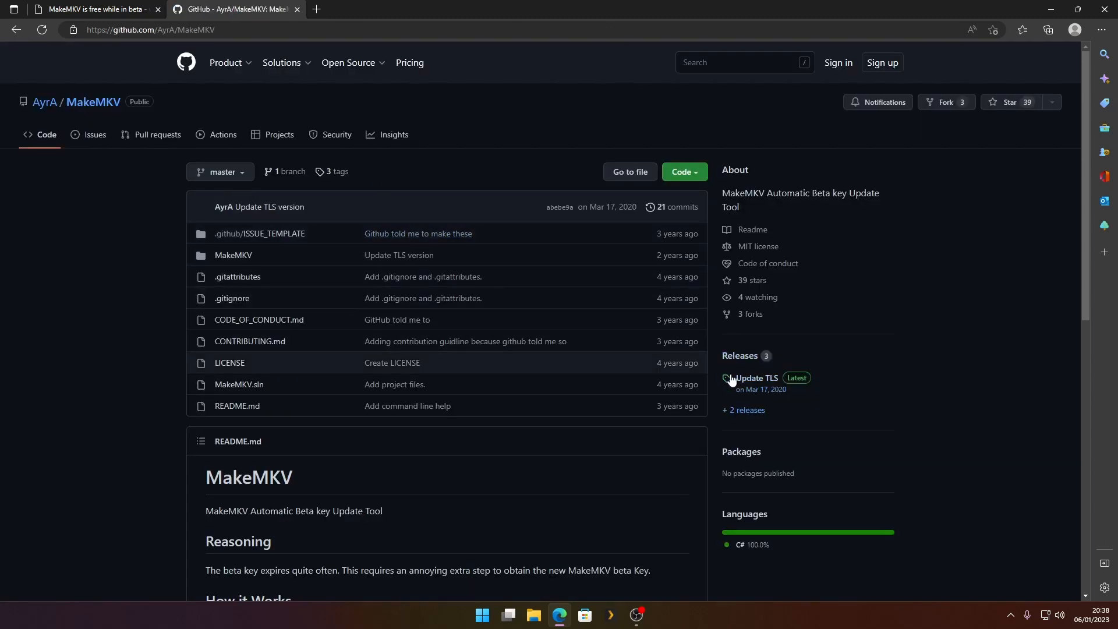
left_click(755, 377)
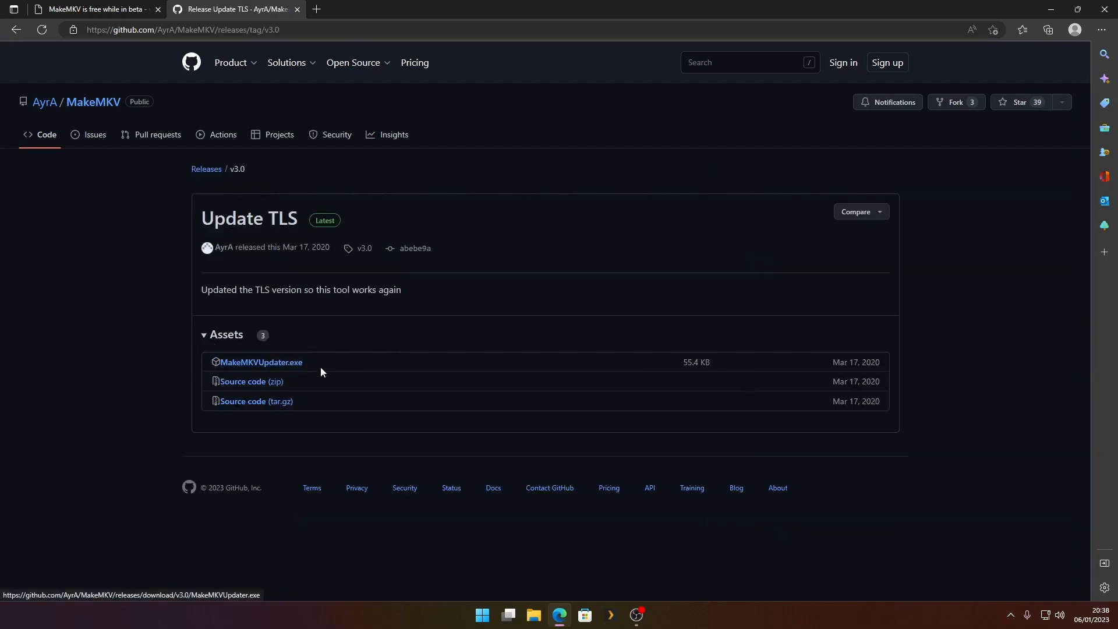
left_click(261, 362)
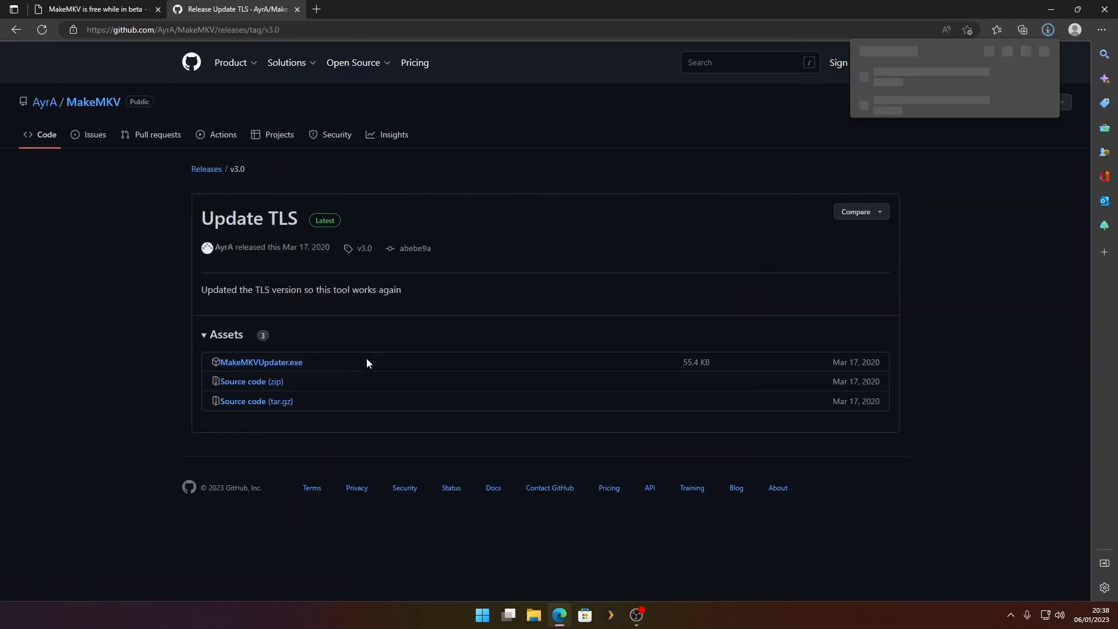
left_click(1049, 30)
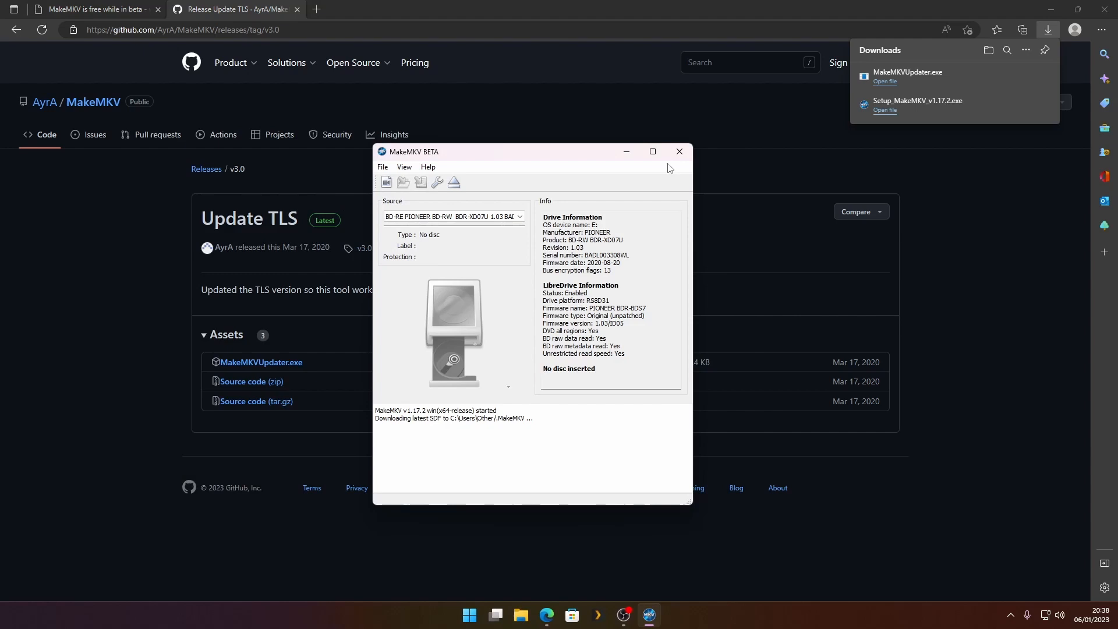
- View the registered key under Help > Register and compare it with the forum's January 2023 beta key
left_click(429, 168)
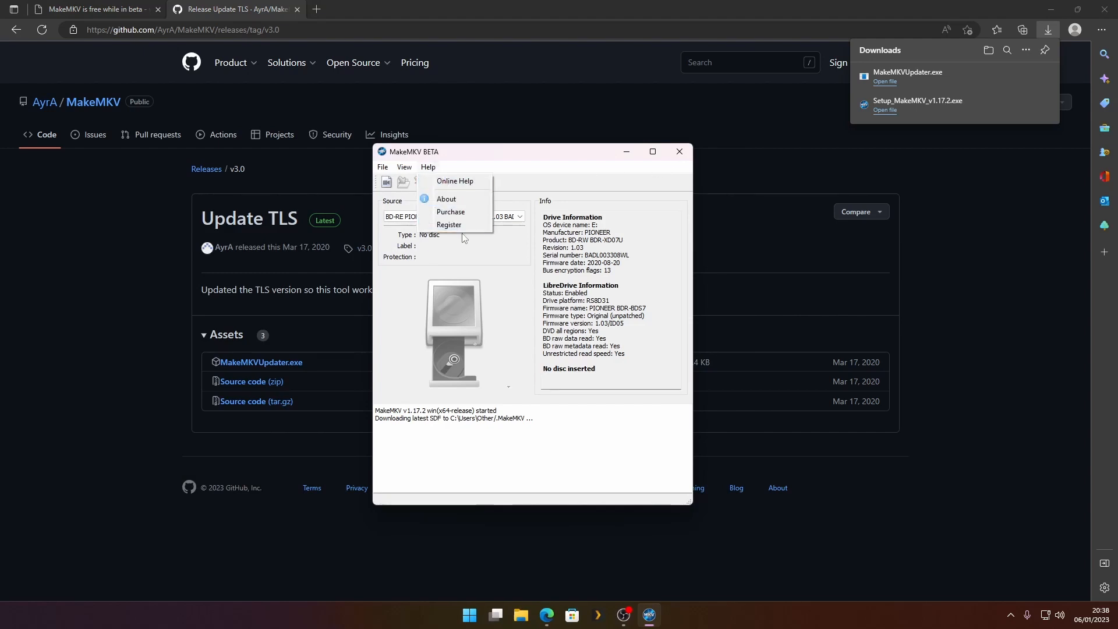
left_click(450, 225)
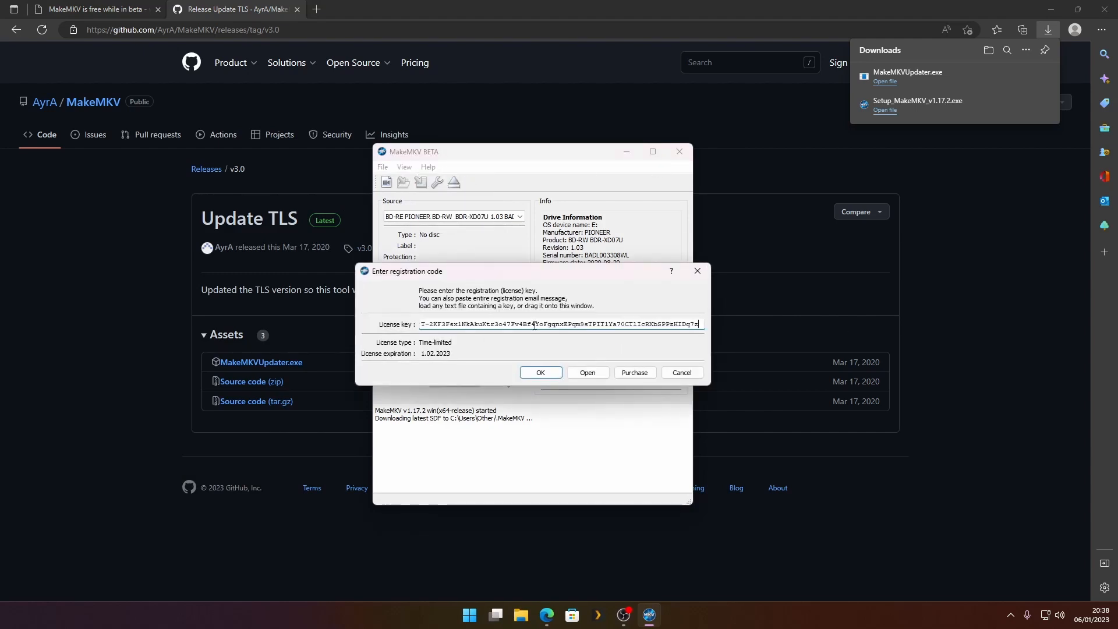
left_click(88, 9)
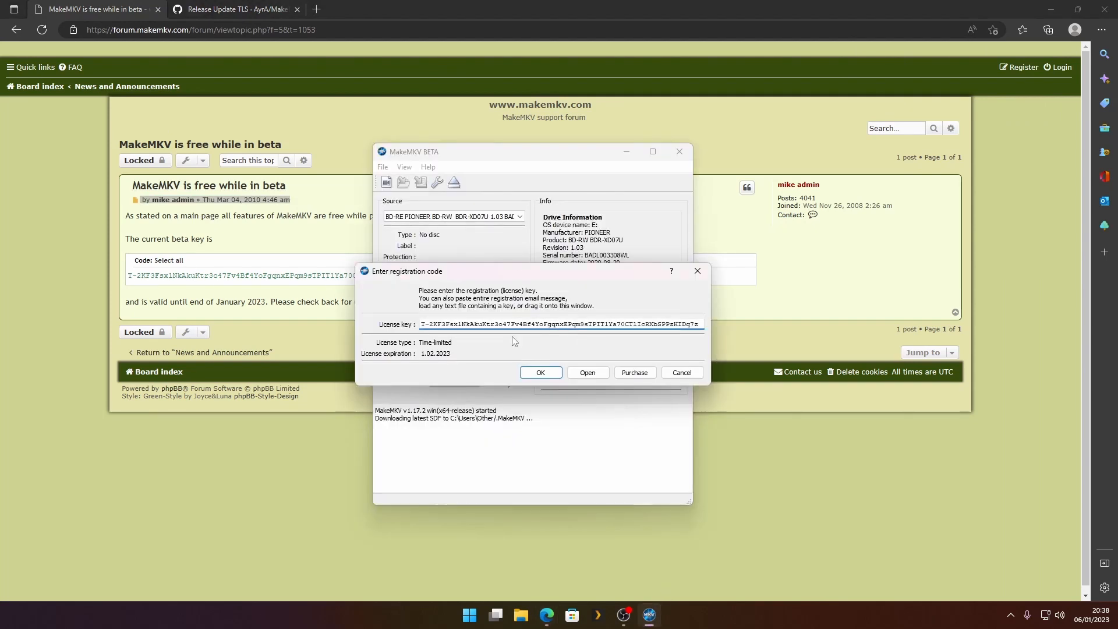
left_click(540, 373)
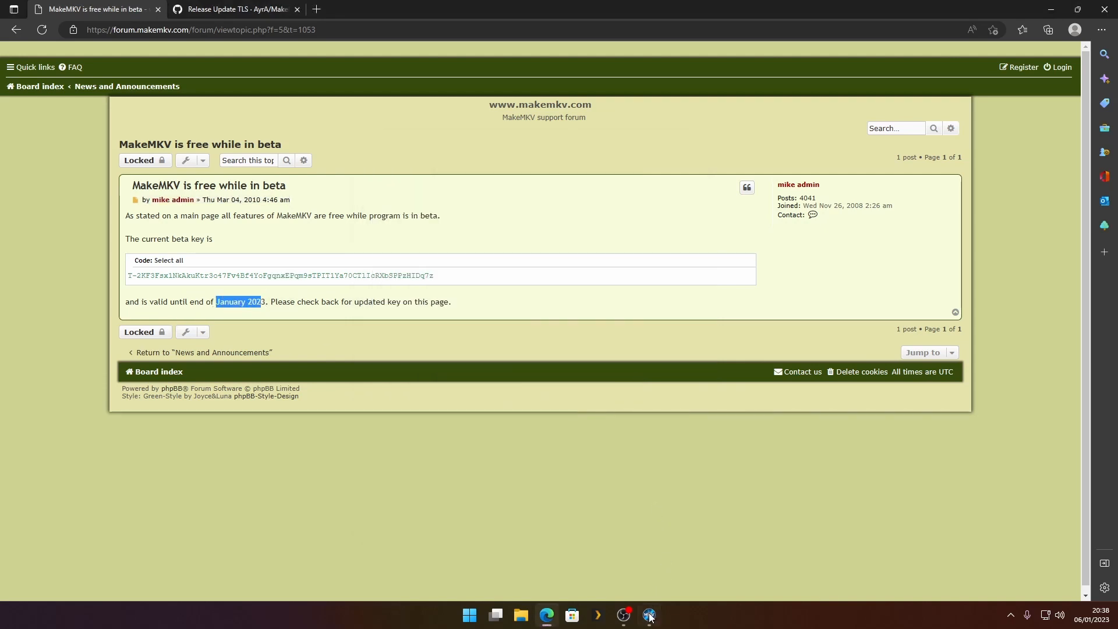
left_click(648, 615)
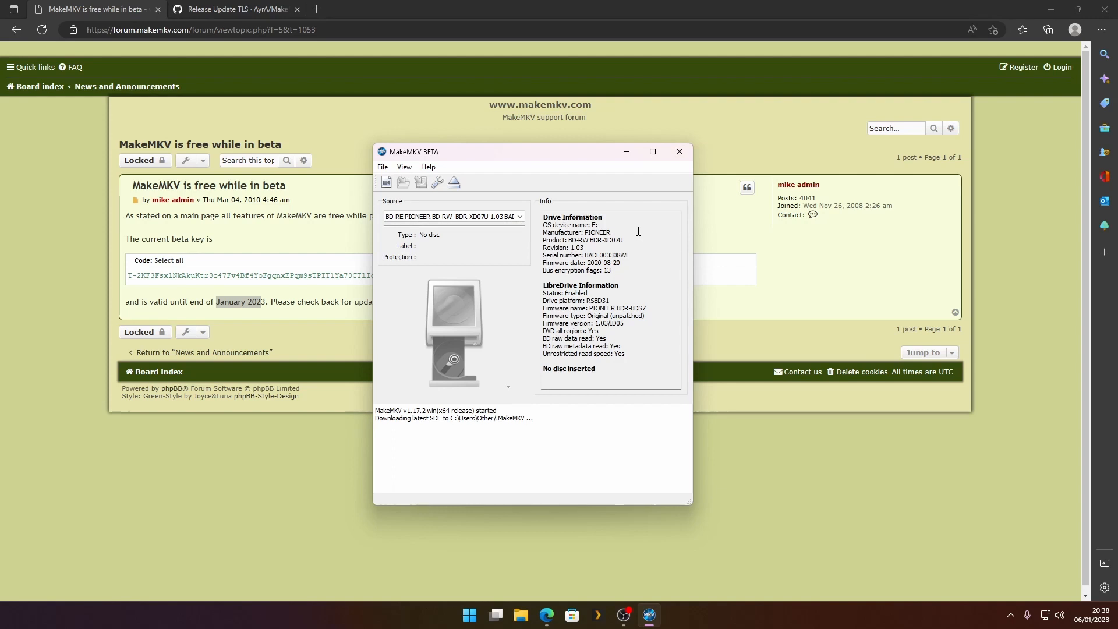
mouse_move(421, 164)
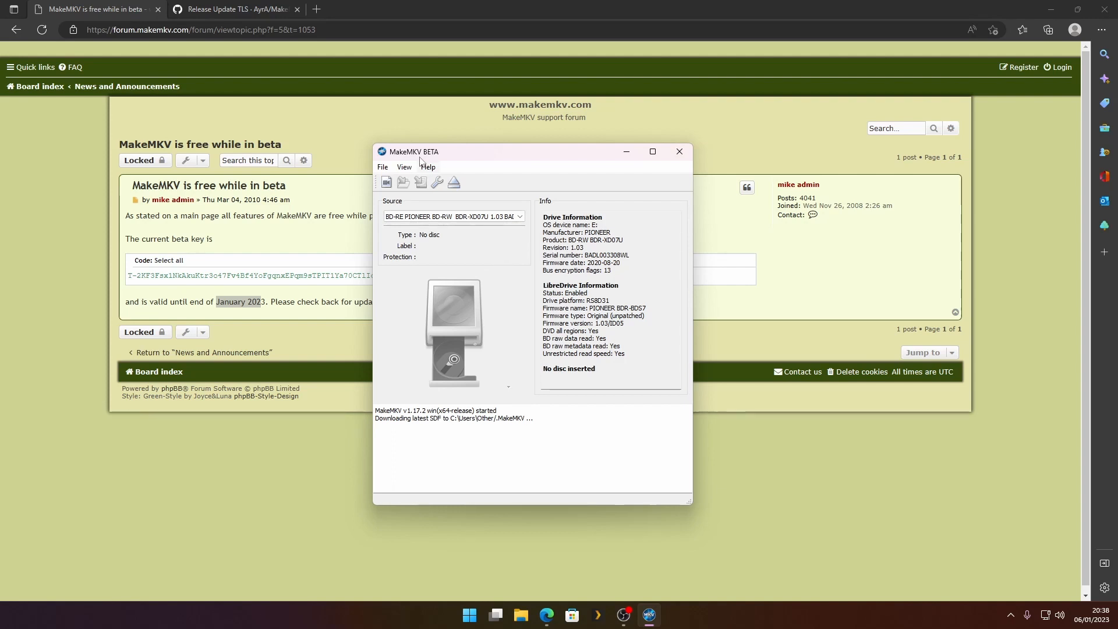
mouse_move(436, 182)
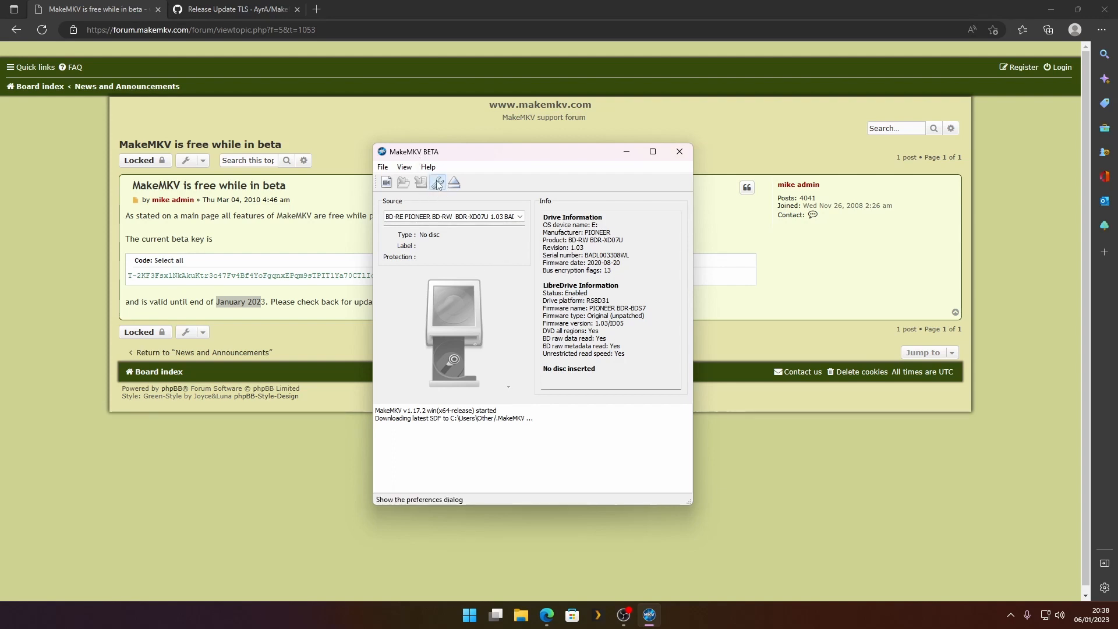
- Bring up MakeMKV preferences and create a desktop folder named 'makemkv'
left_click(437, 181)
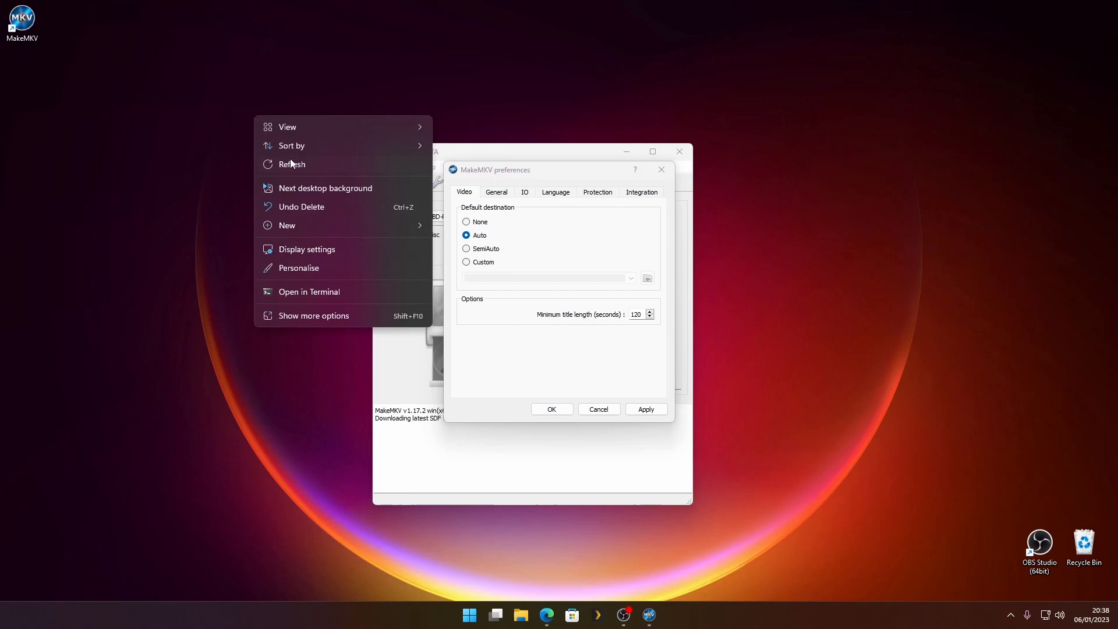
left_click(287, 226)
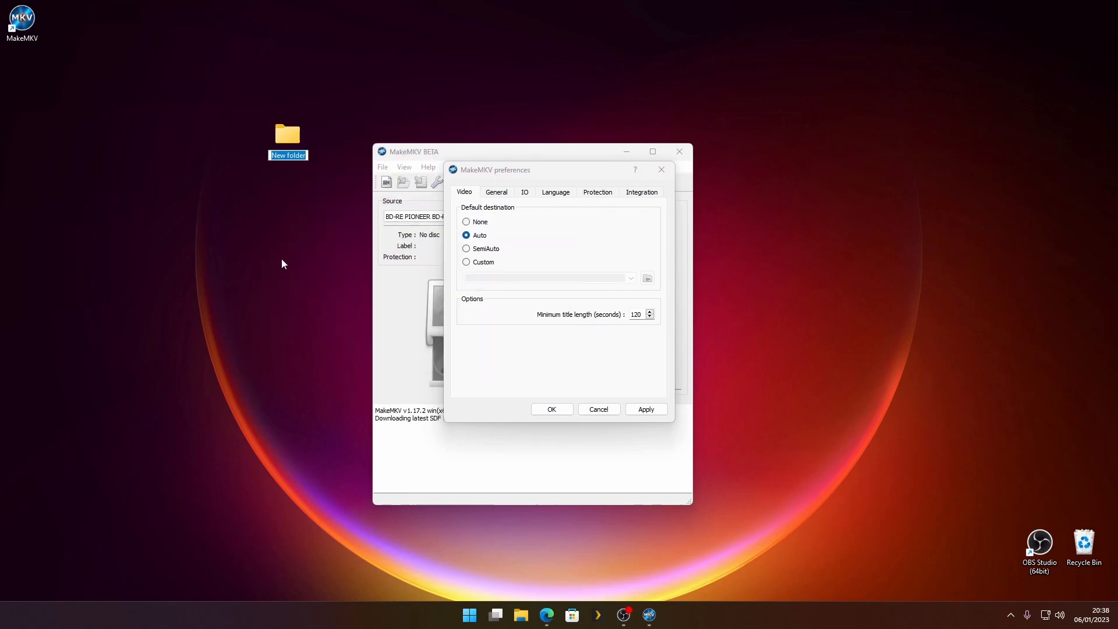
type("makemkv")
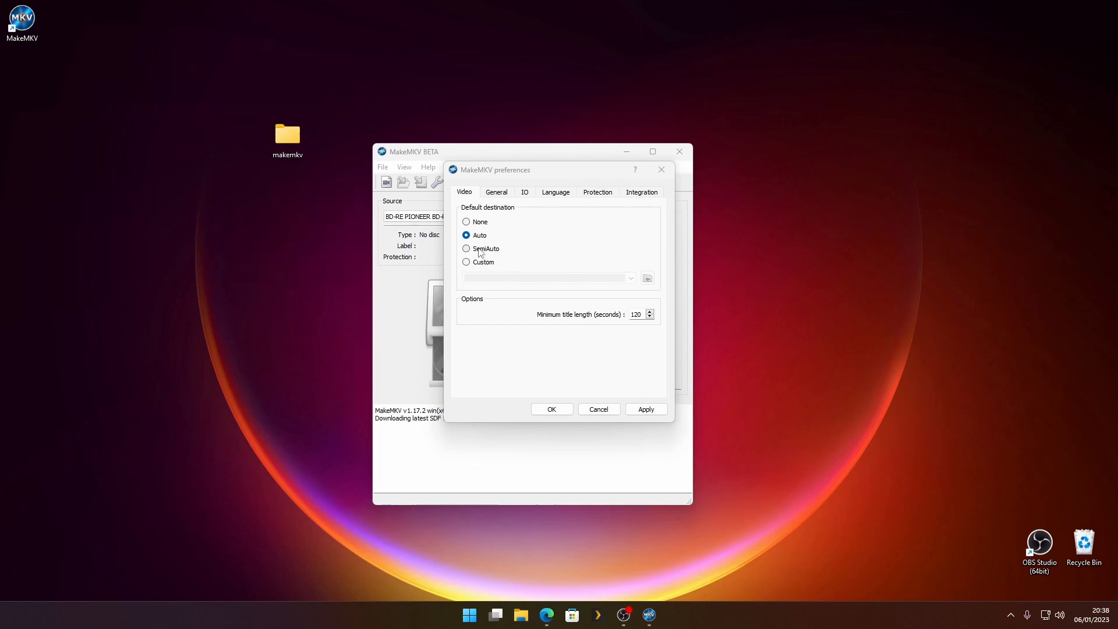
- Set the default destination to SemiAuto using the Desktop/makemkv folder
left_click(466, 249)
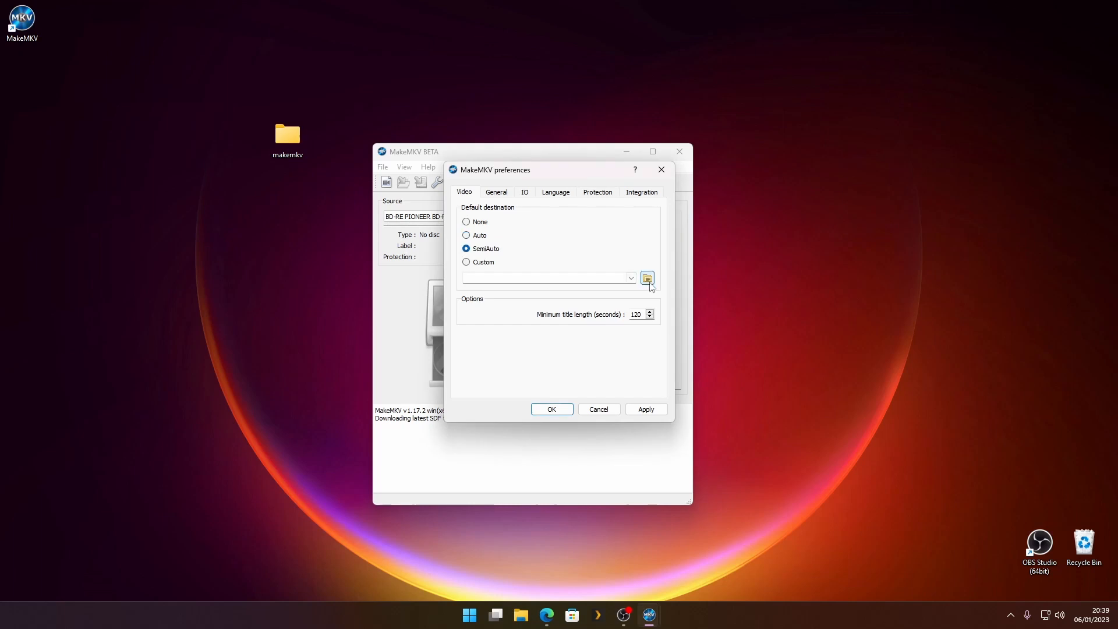
left_click(647, 277)
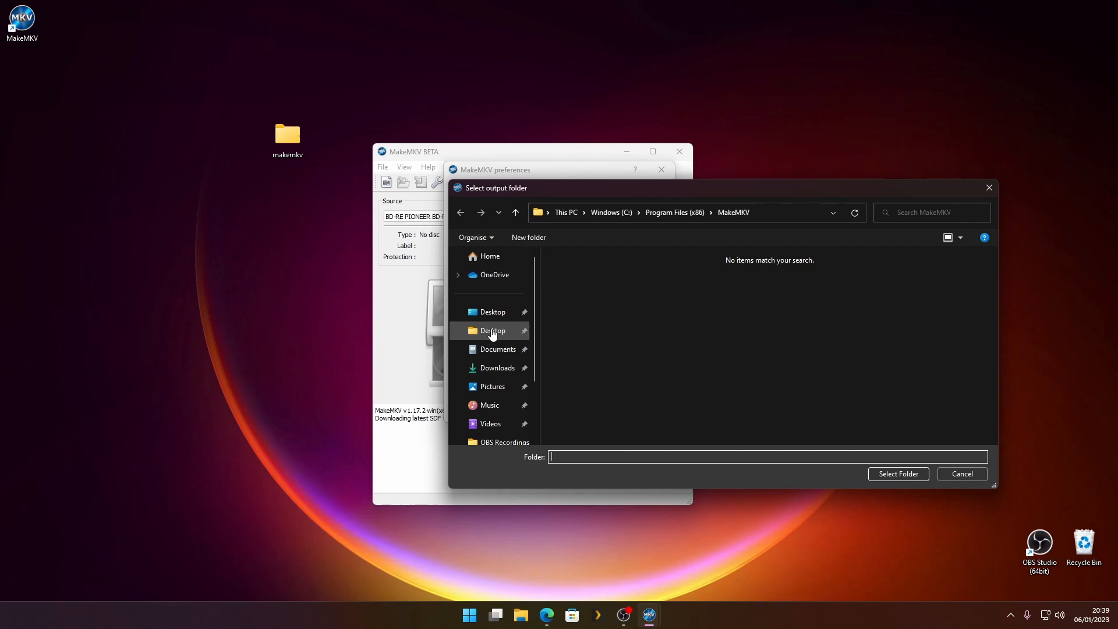
left_click(491, 331)
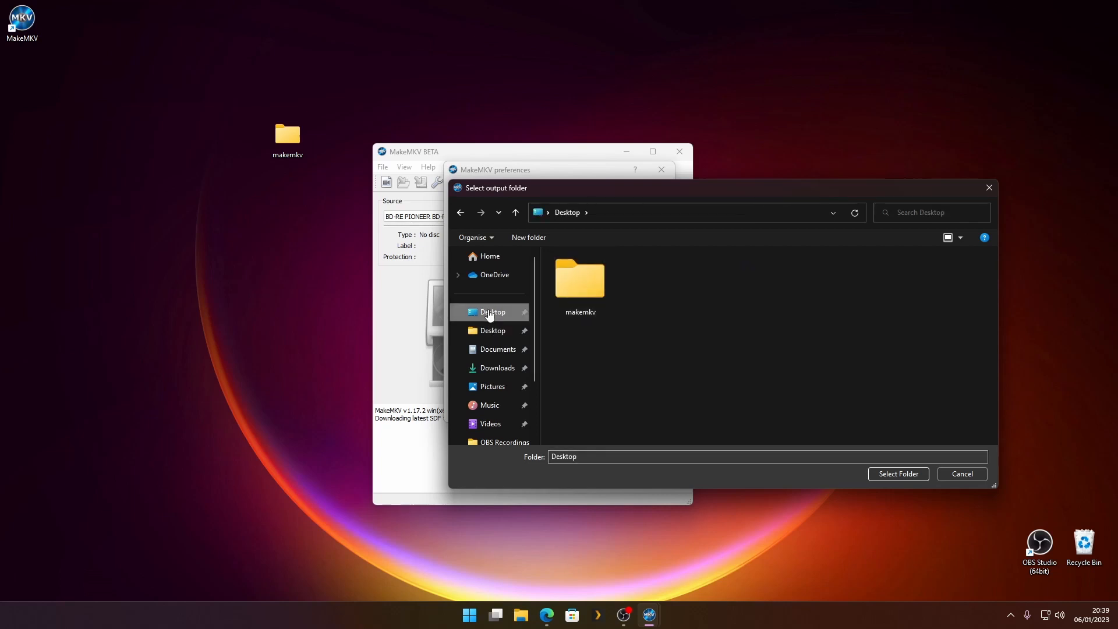
double_click(580, 279)
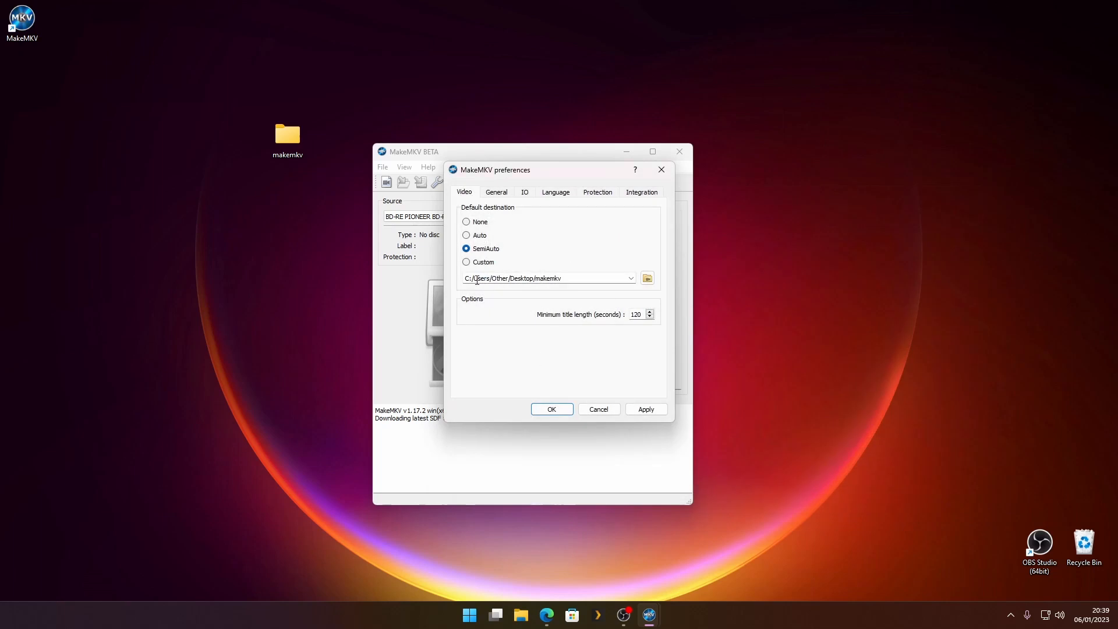
mouse_move(594, 313)
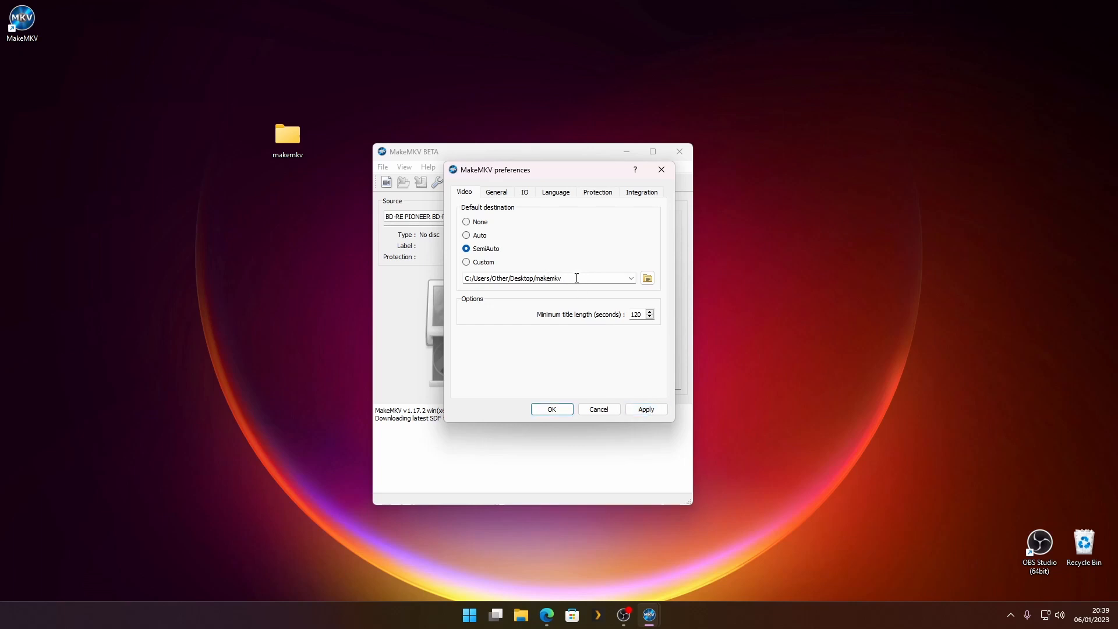
mouse_move(444, 303)
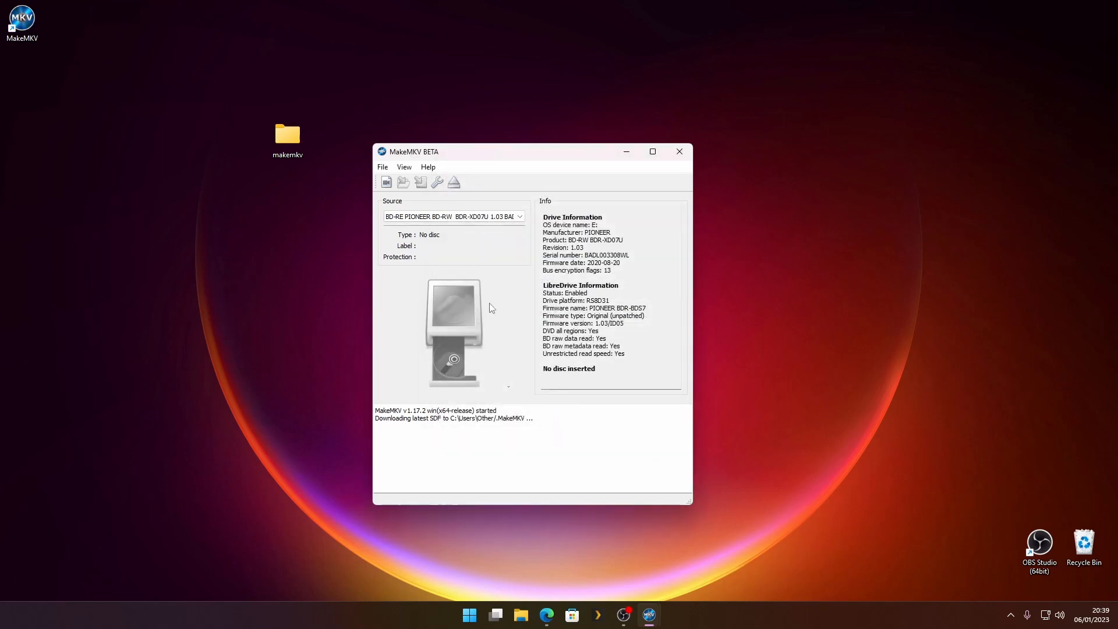
mouse_move(485, 310)
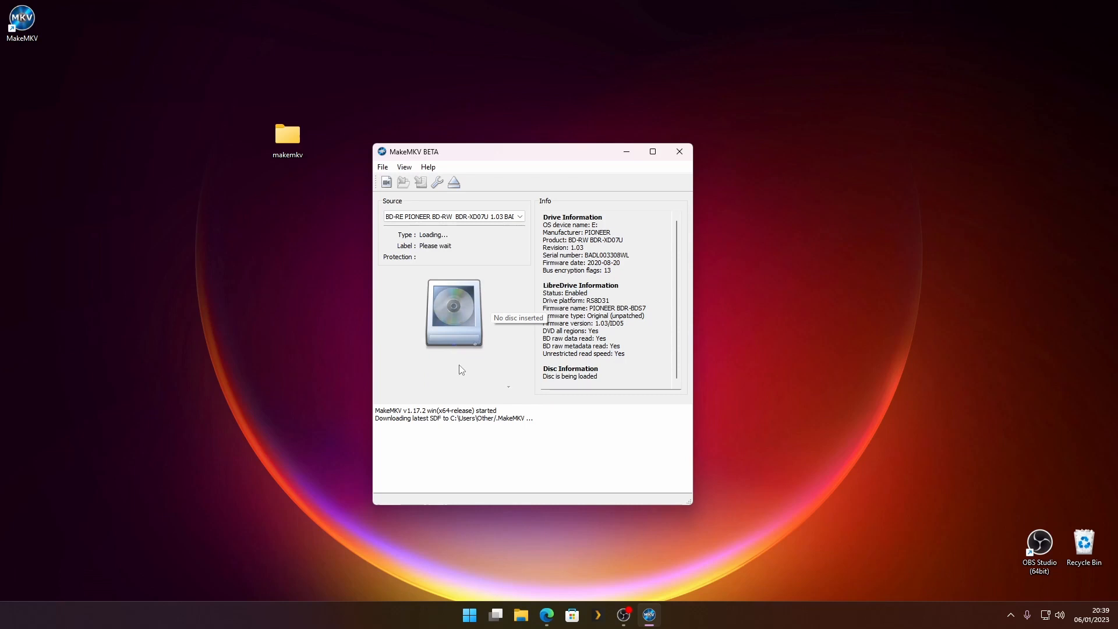
mouse_move(456, 370)
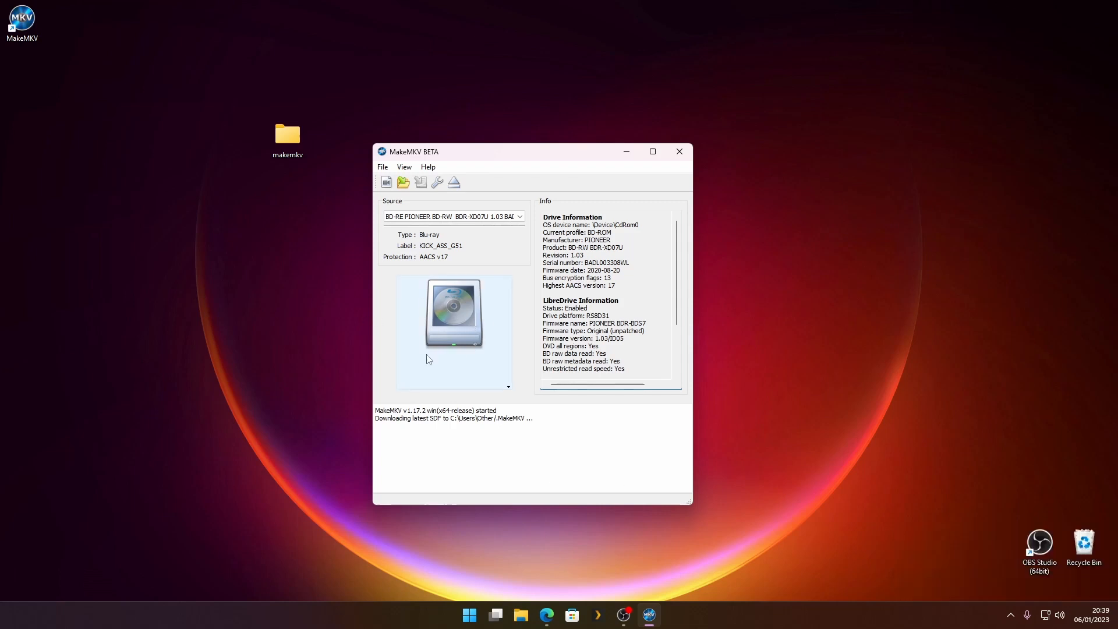
mouse_move(441, 330)
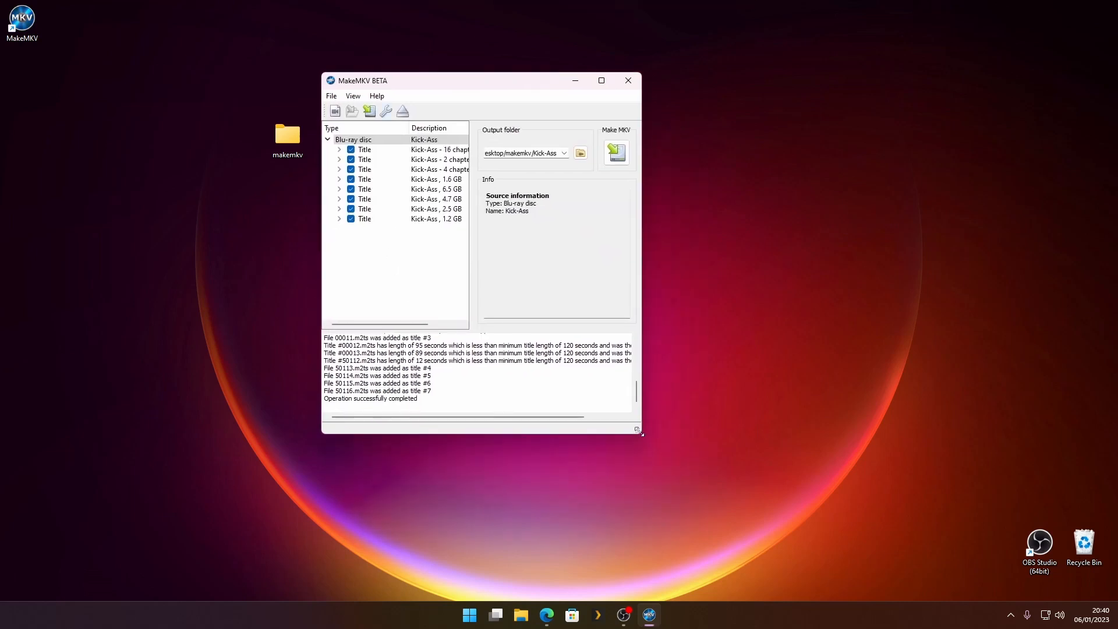
- Untick every title via Unselect all, then tick only the 16-chapter, 24.6 GB main title
left_click_drag(639, 432, 827, 477)
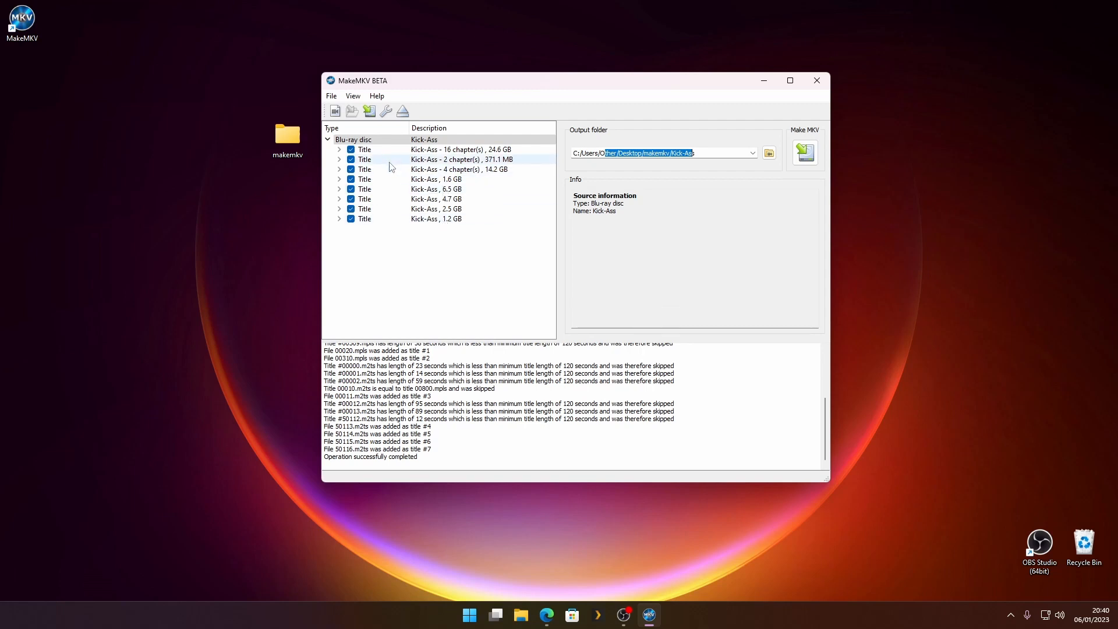
left_click(435, 189)
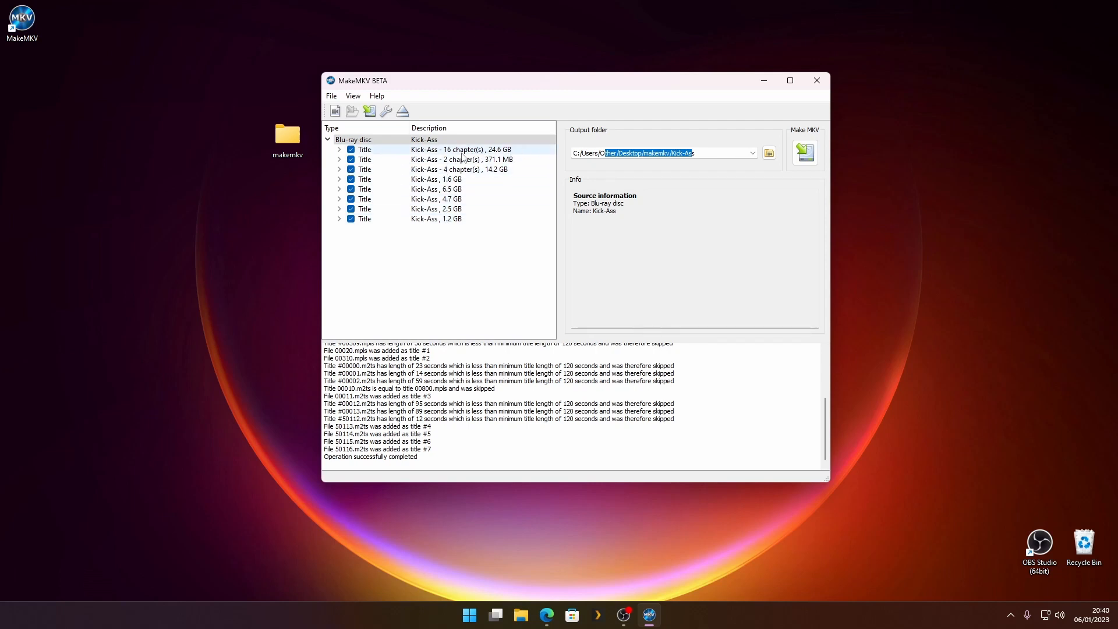
right_click(450, 152)
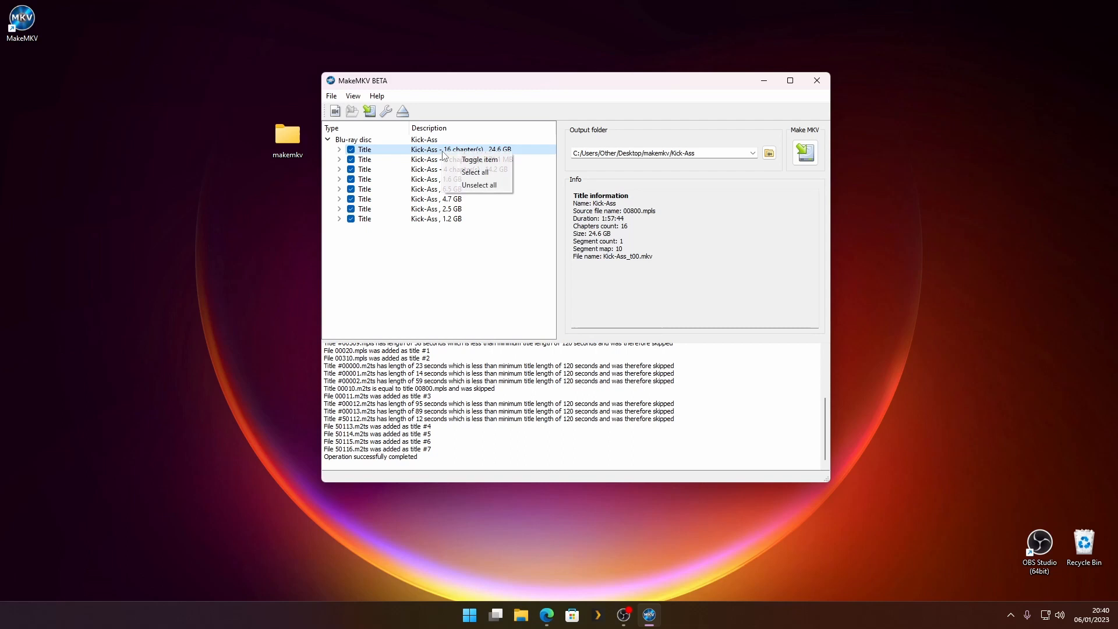
left_click(479, 184)
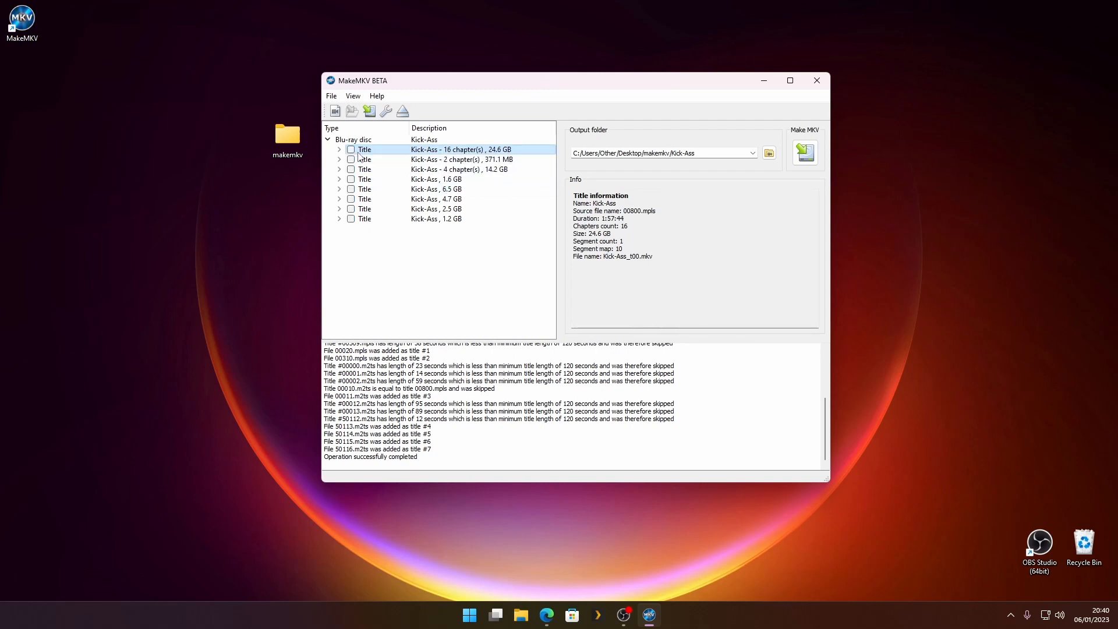
left_click(349, 150)
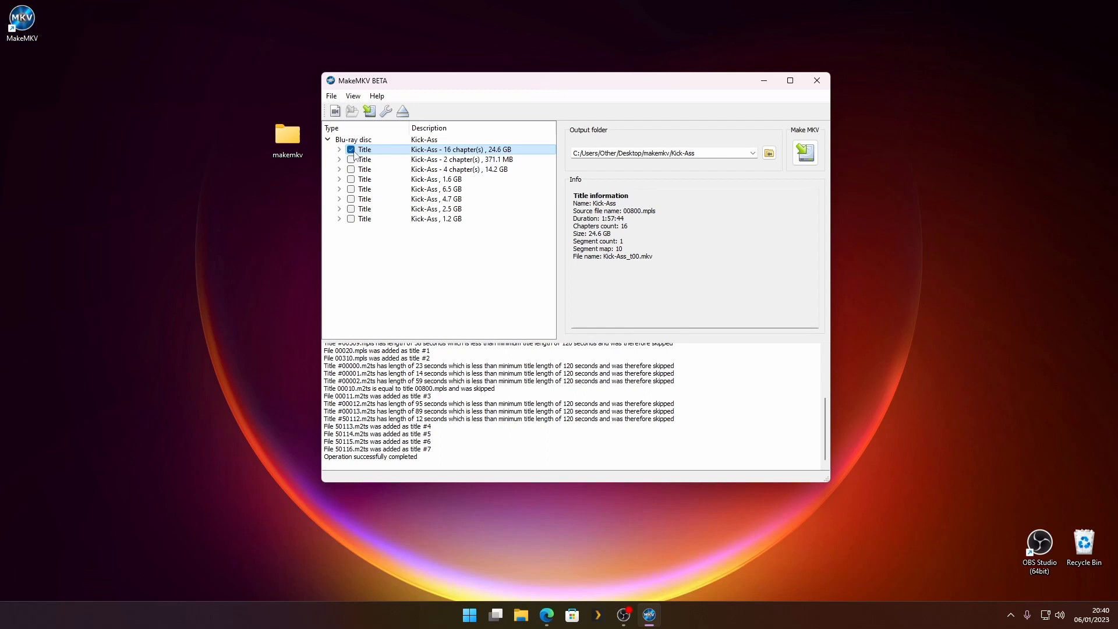
mouse_move(806, 154)
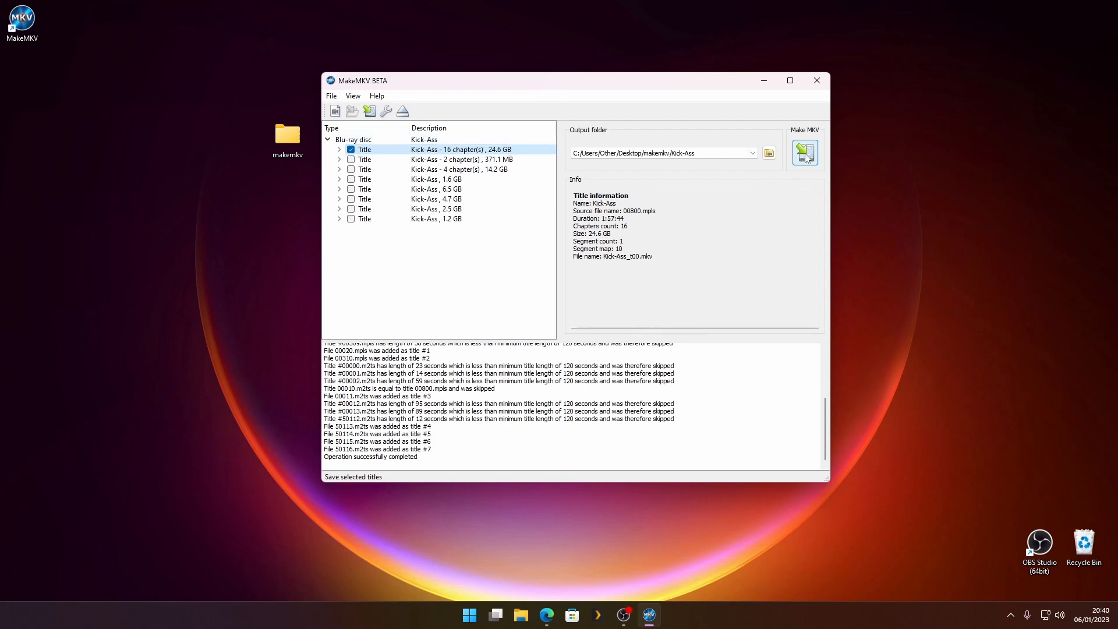
mouse_move(806, 156)
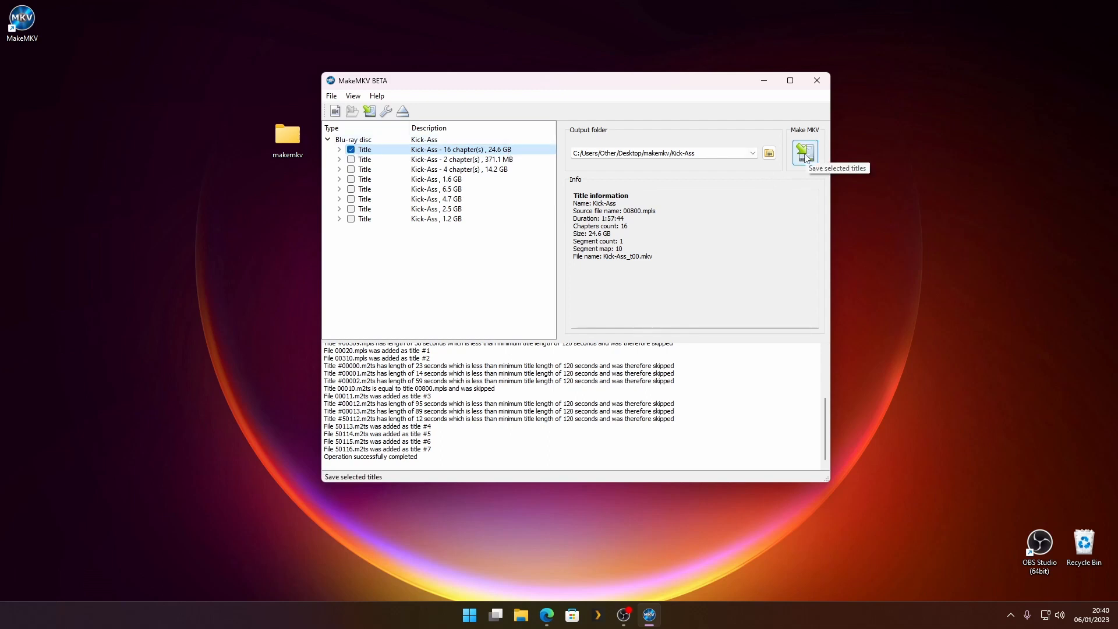
- Start Make MKV on the ticked title and agree to create the missing Kick-Ass folder
left_click(805, 152)
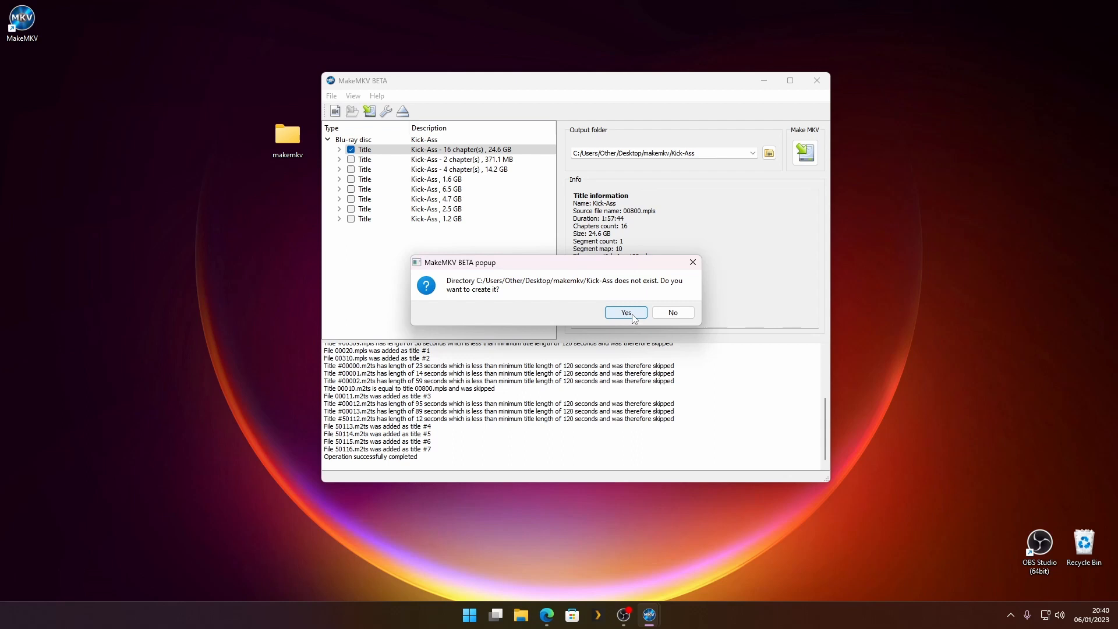
left_click(626, 312)
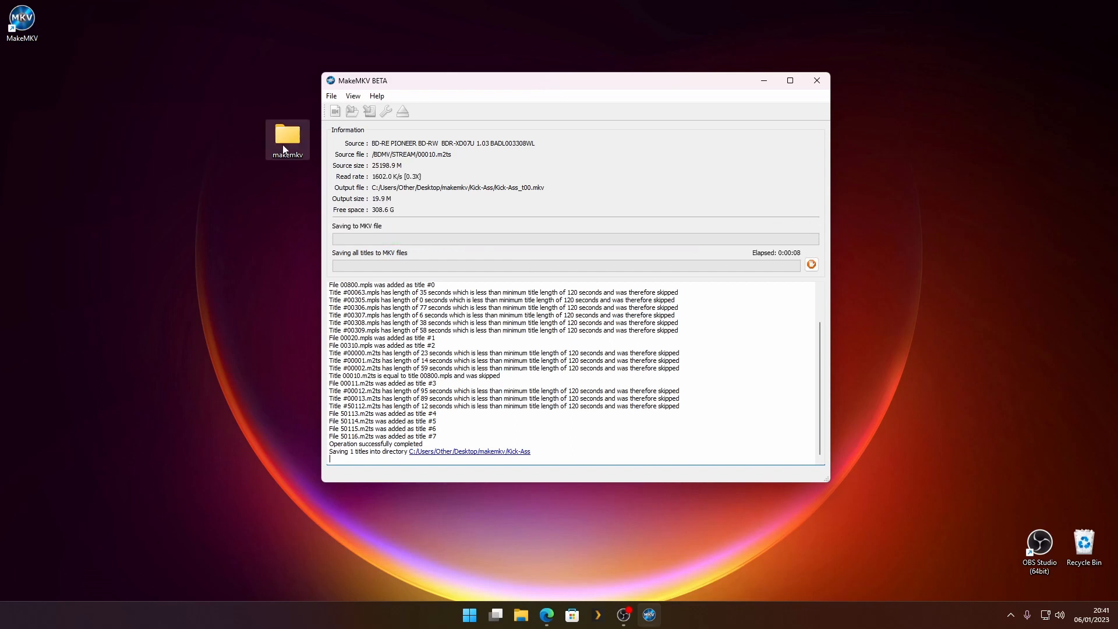
double_click(287, 137)
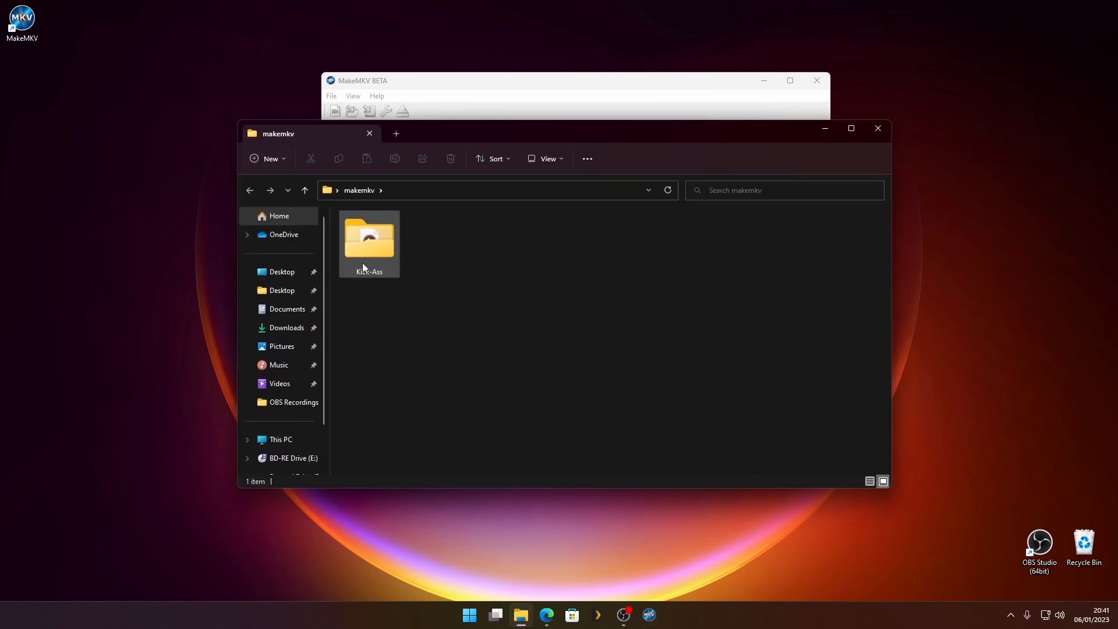
double_click(368, 239)
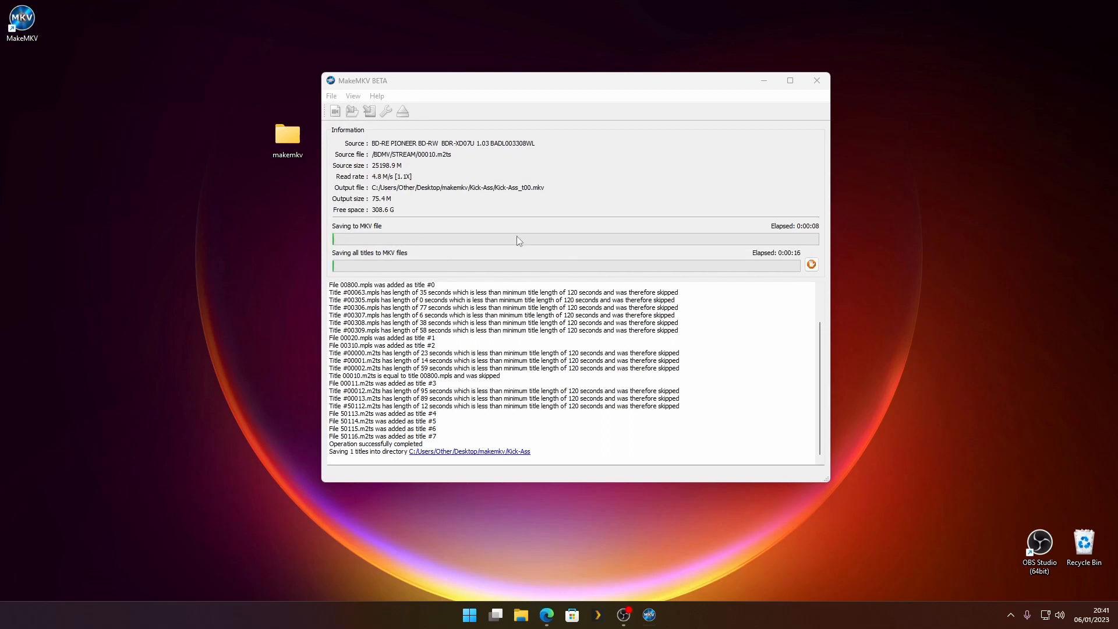
mouse_move(609, 242)
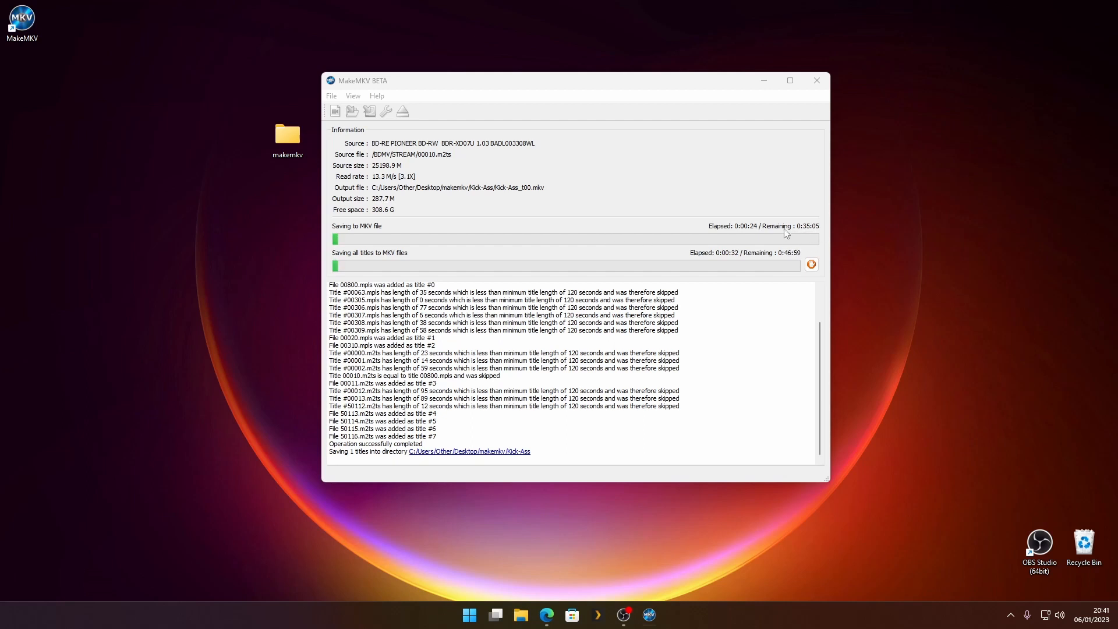
mouse_move(814, 236)
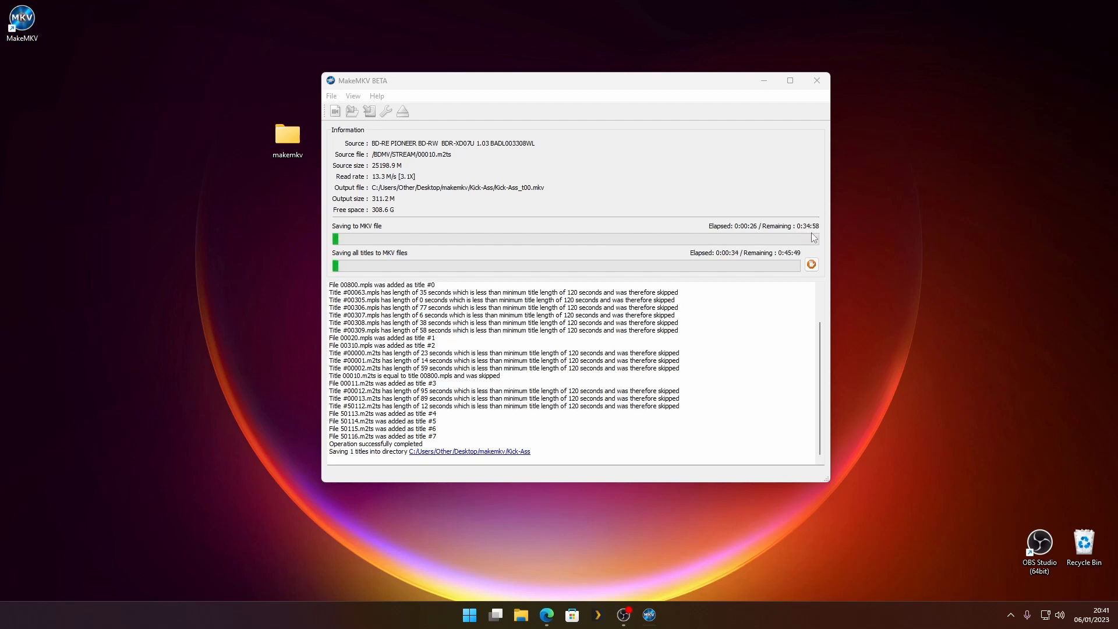
mouse_move(638, 221)
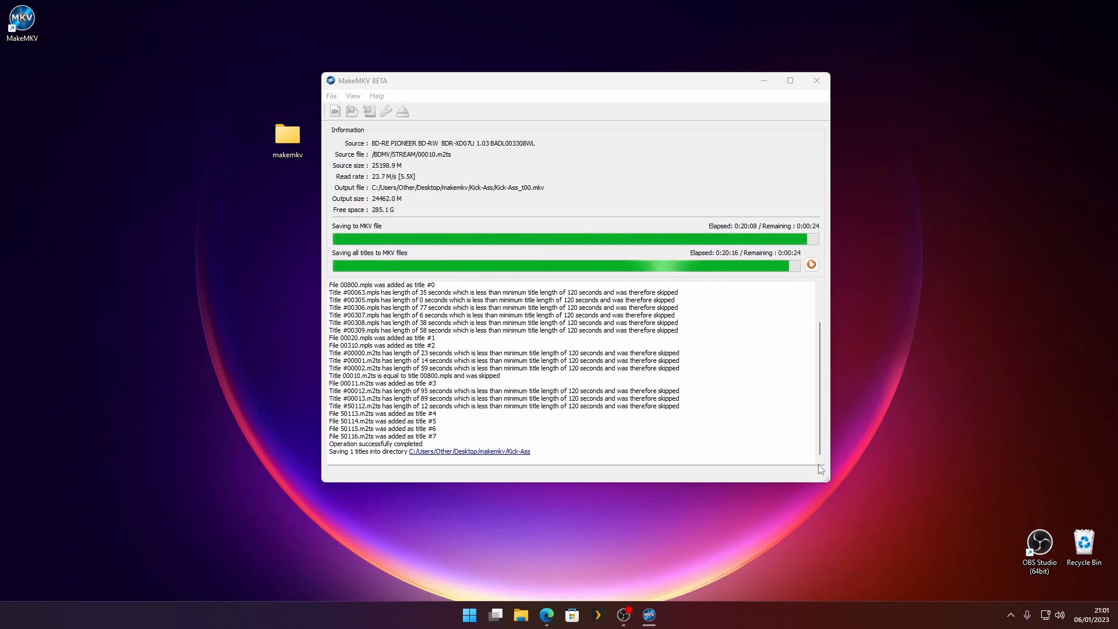
mouse_move(730, 338)
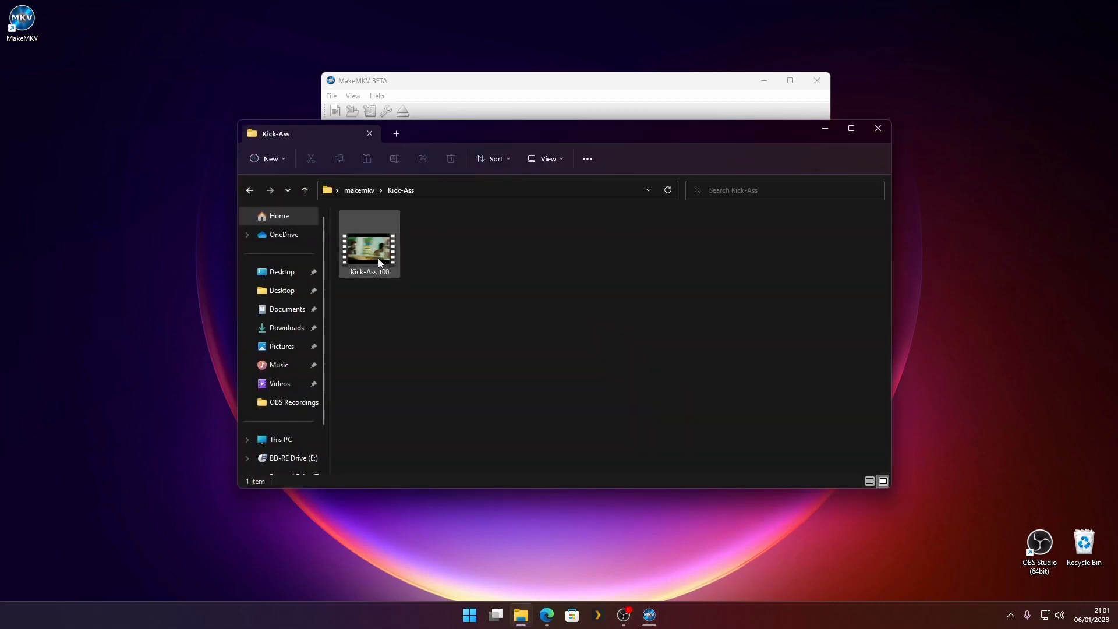
- Select the ripped Kick-Ass_t00 file, confirming its 24.4 GB size, and bring up its actions
left_click(368, 242)
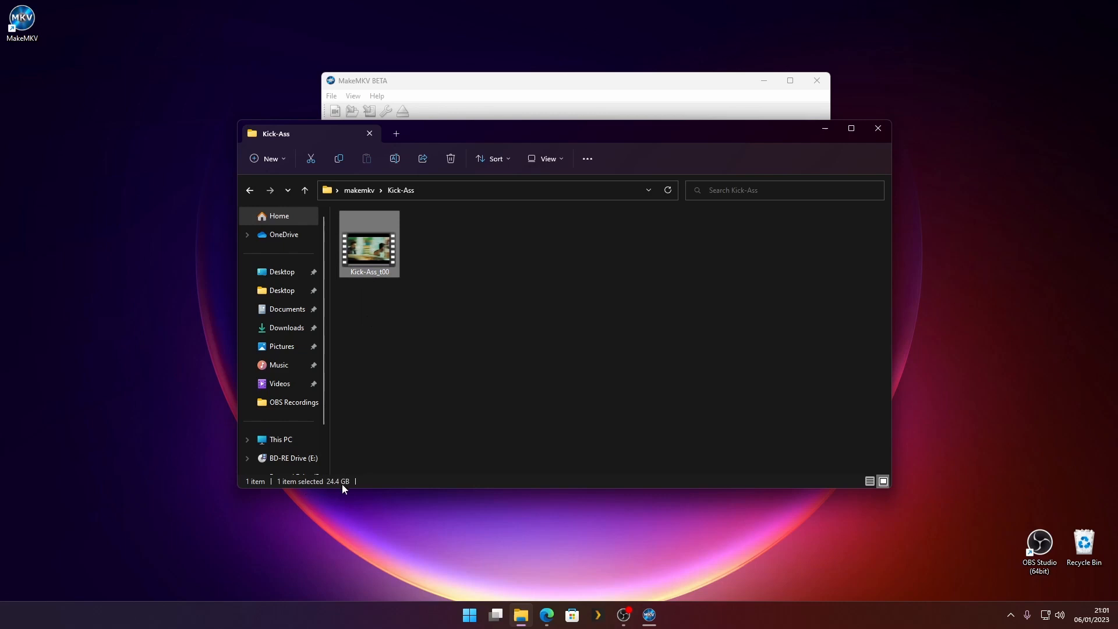
mouse_move(382, 230)
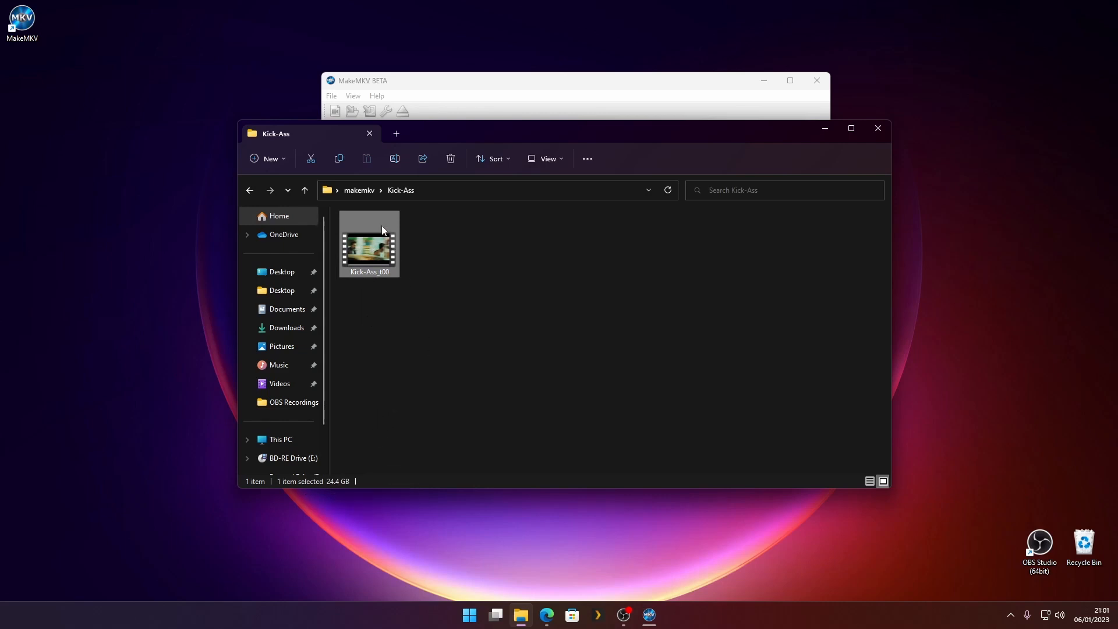
right_click(368, 246)
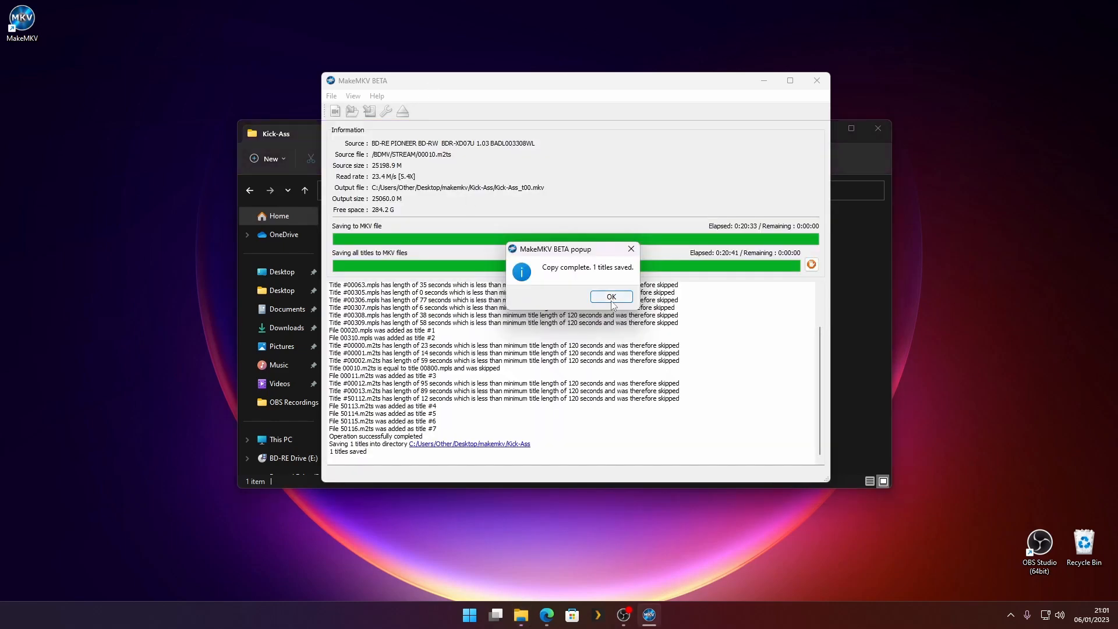
- Acknowledge the 'Copy complete. 1 titles saved.' notice
left_click(611, 297)
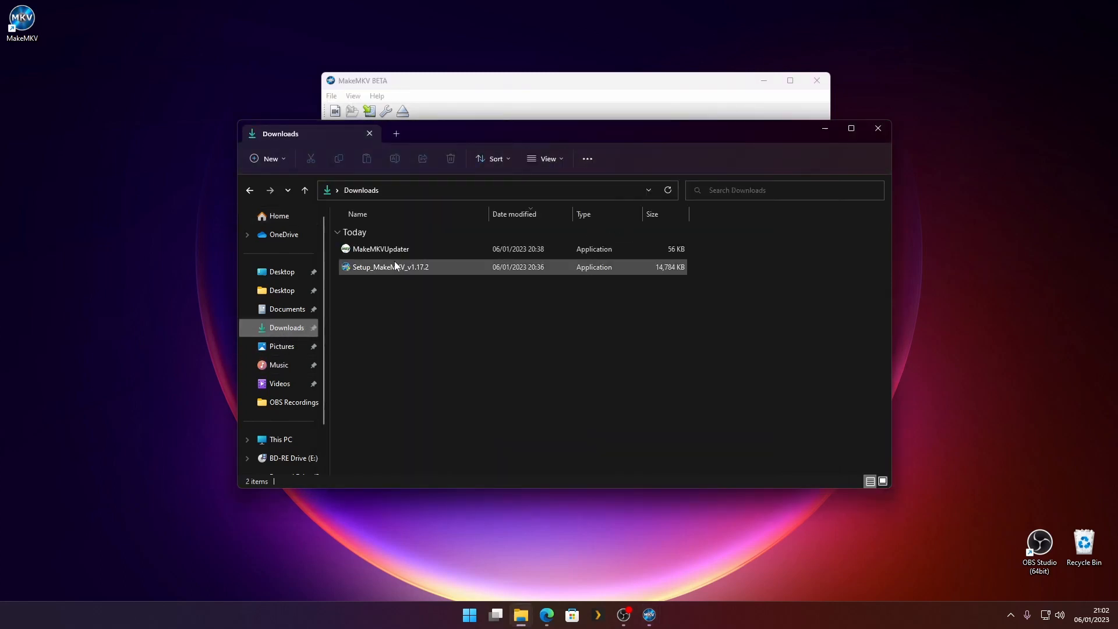
- Bring the MakeMKV window with the Kick-Ass title list back in front of File Explorer
left_click(381, 248)
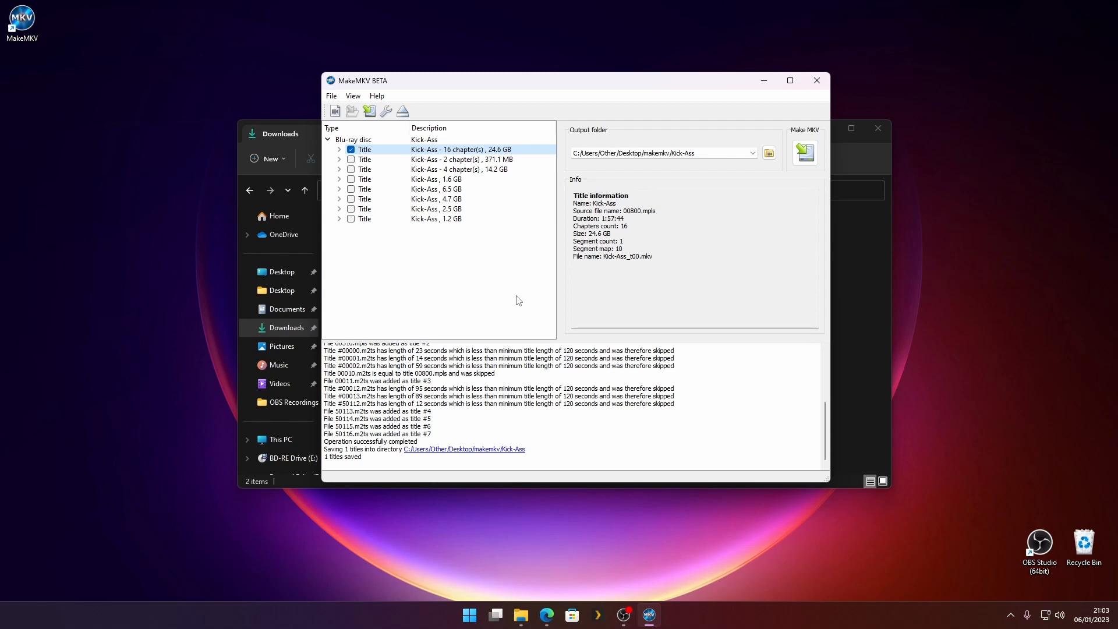
mouse_move(690, 301)
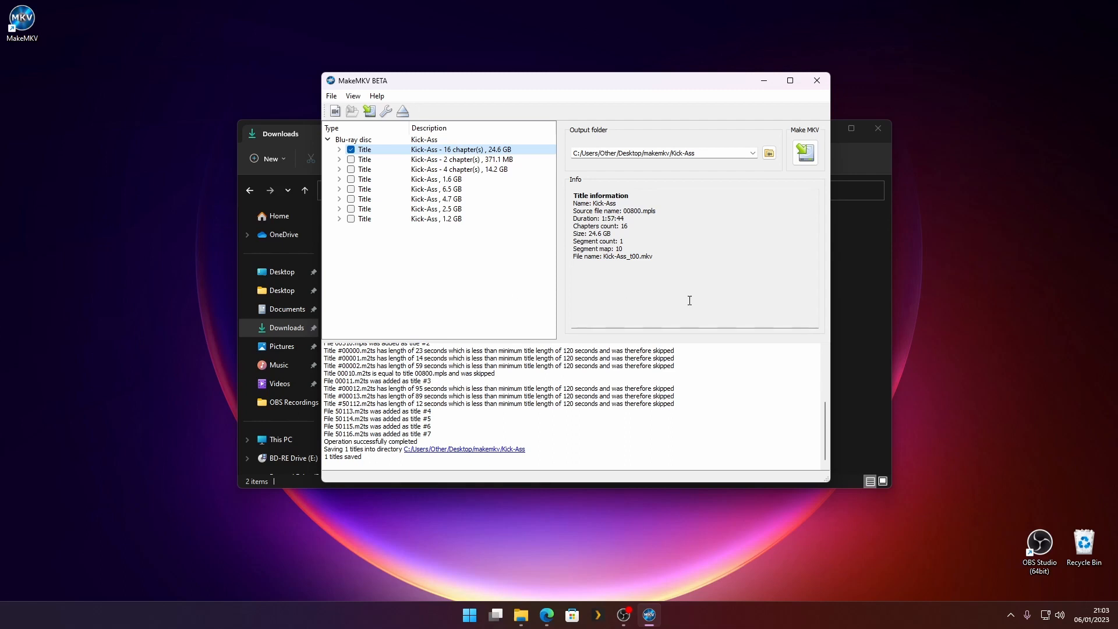
mouse_move(538, 86)
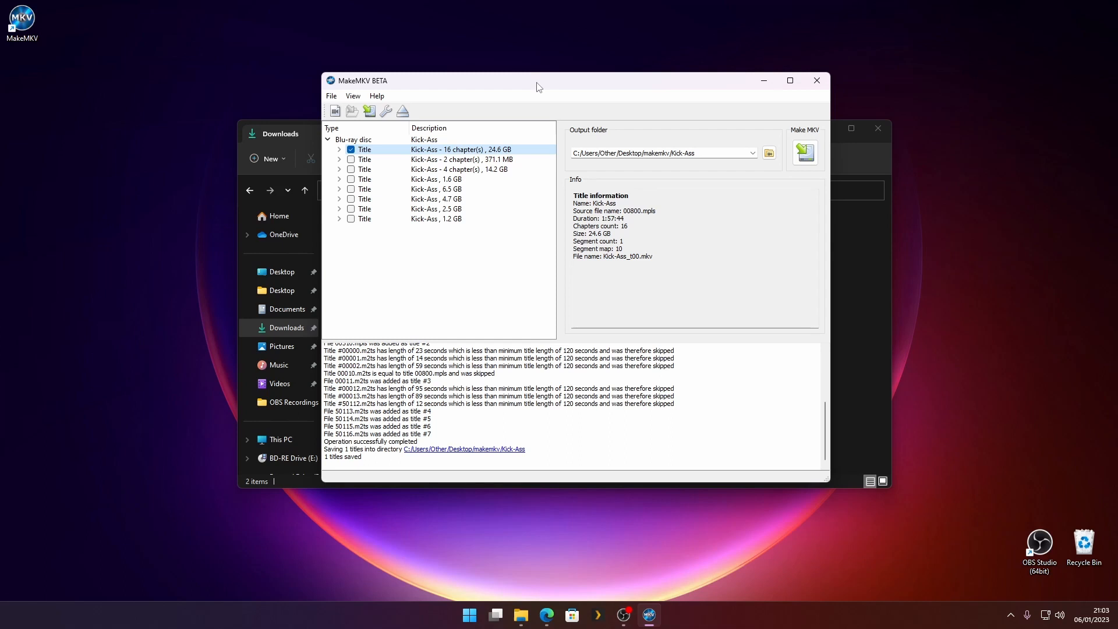